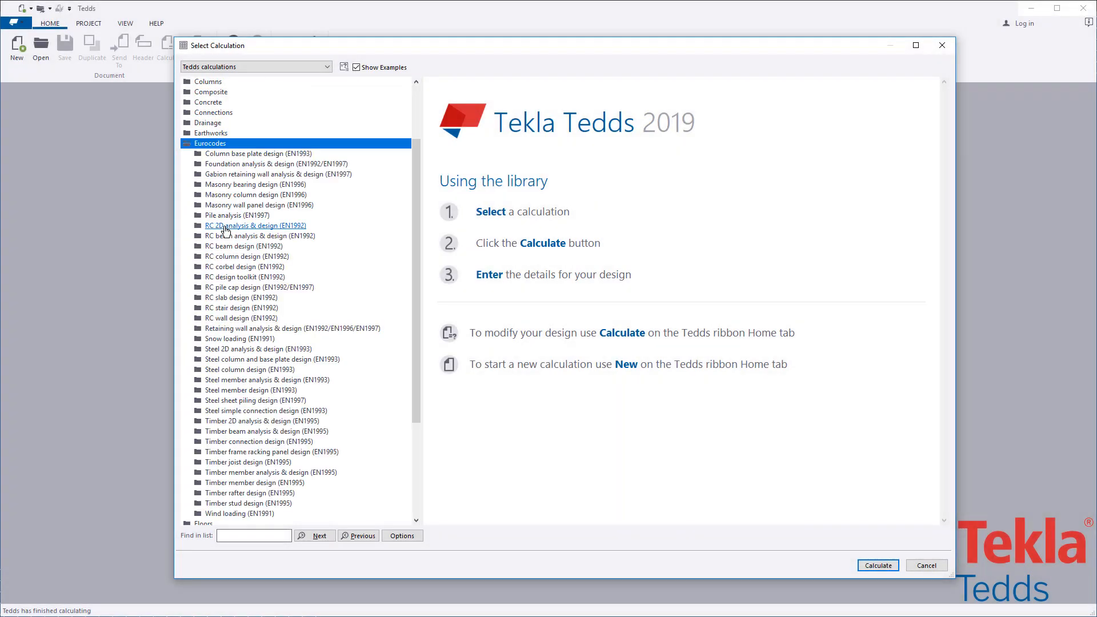
- Browse the Timber rafter design (EN1995) entry, previewing the single-span and continuous-with-cantilever examples, then return to the main calculation
left_click(249, 482)
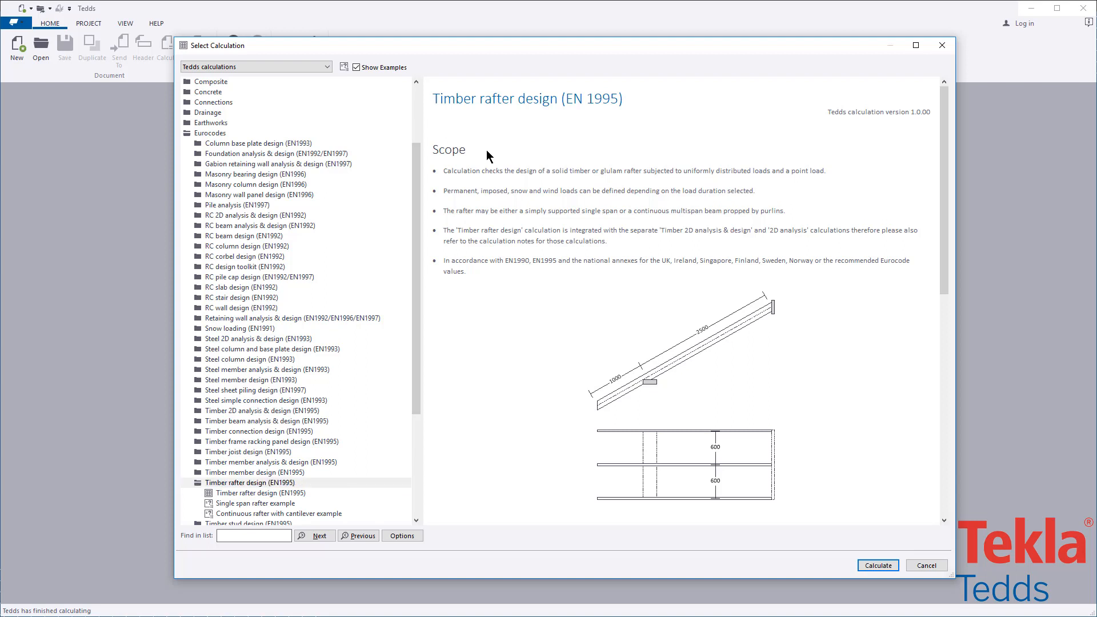
scroll("down", 3)
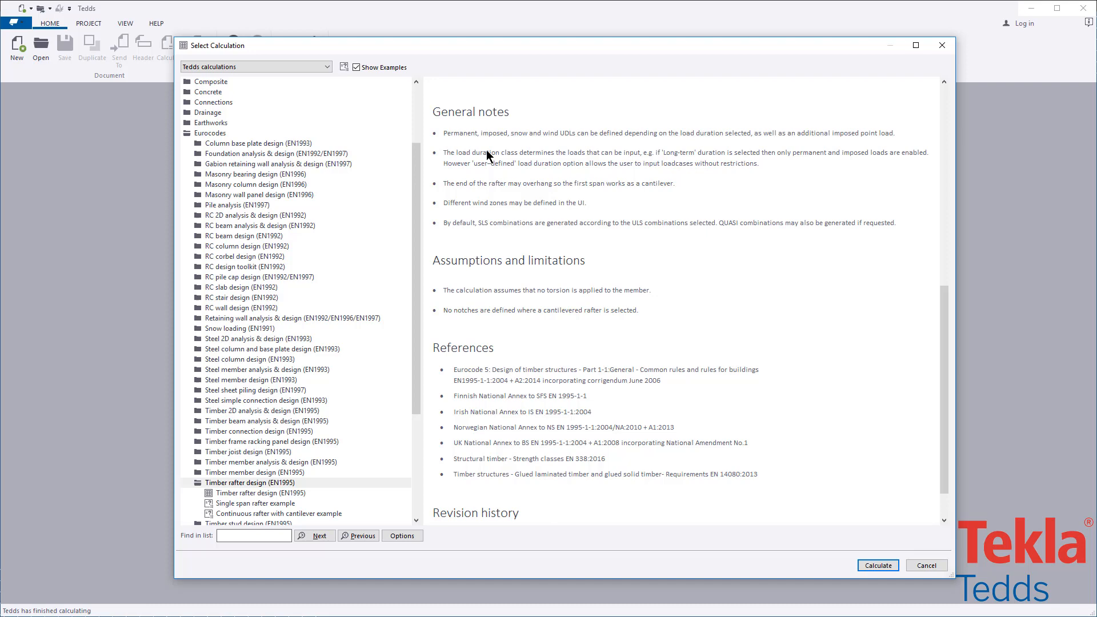
left_click(257, 503)
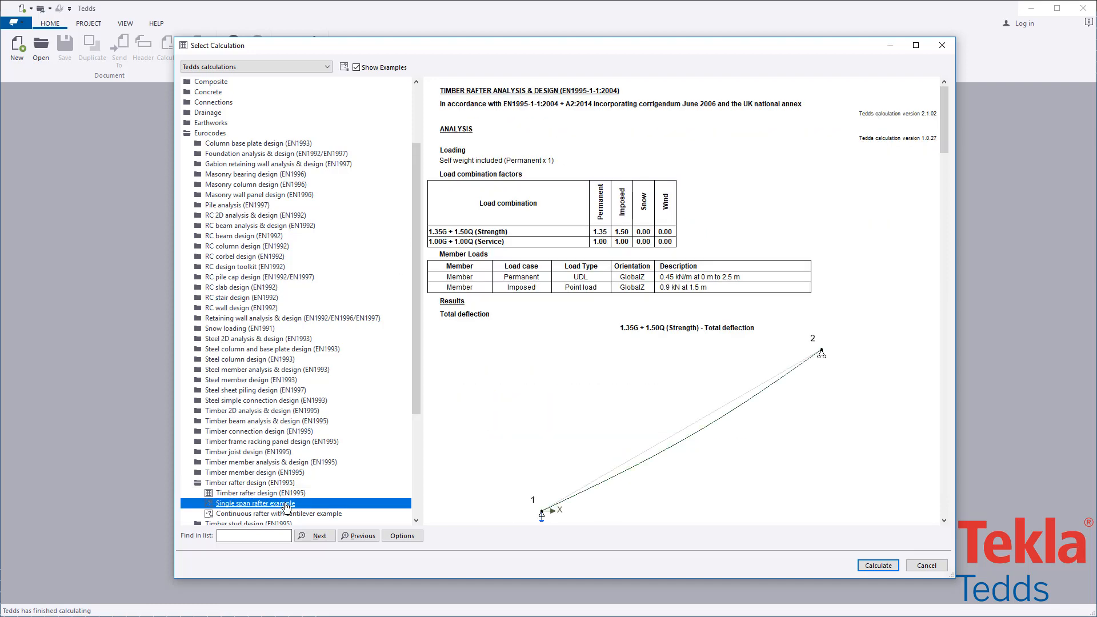
left_click(279, 514)
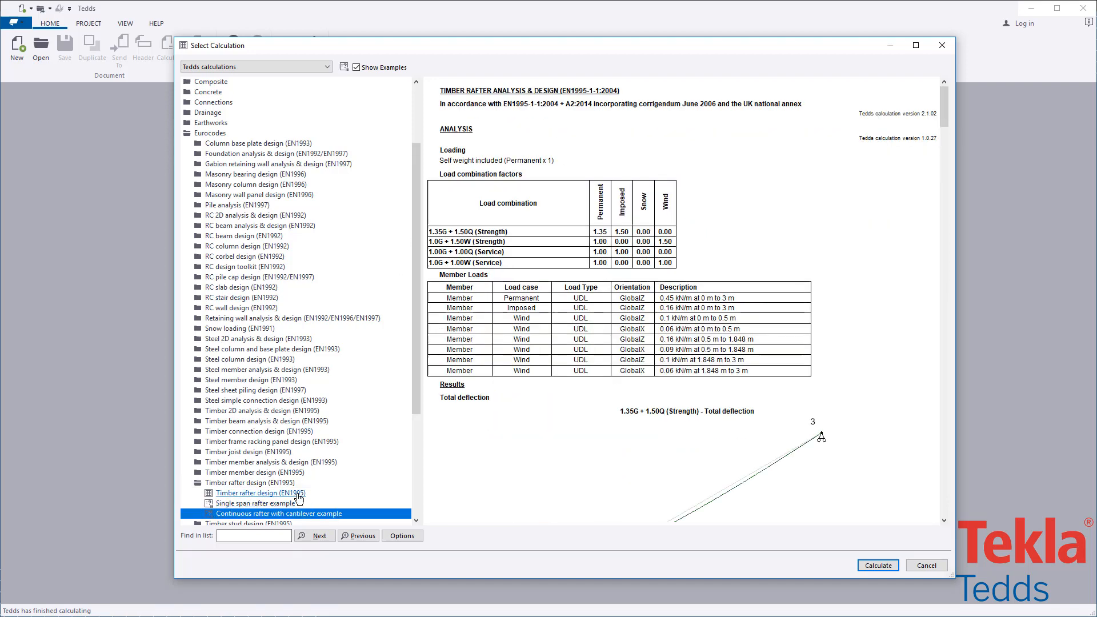
left_click(259, 492)
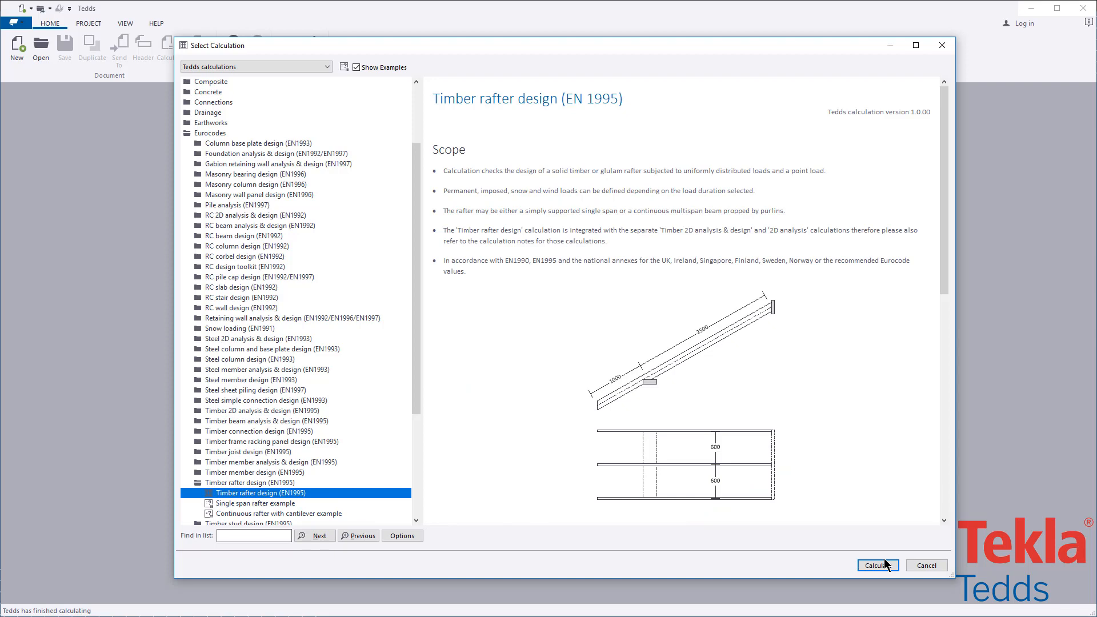
- Start the calculation and define two spans with span 1 as a 600 mm cantilever
left_click(877, 566)
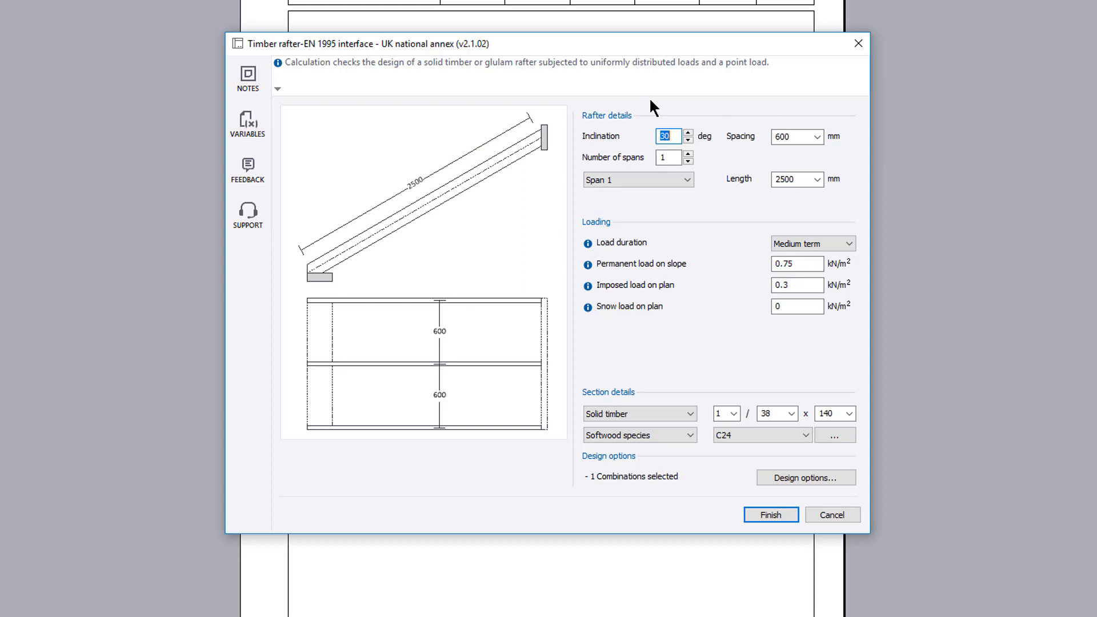
mouse_move(653, 405)
type("35")
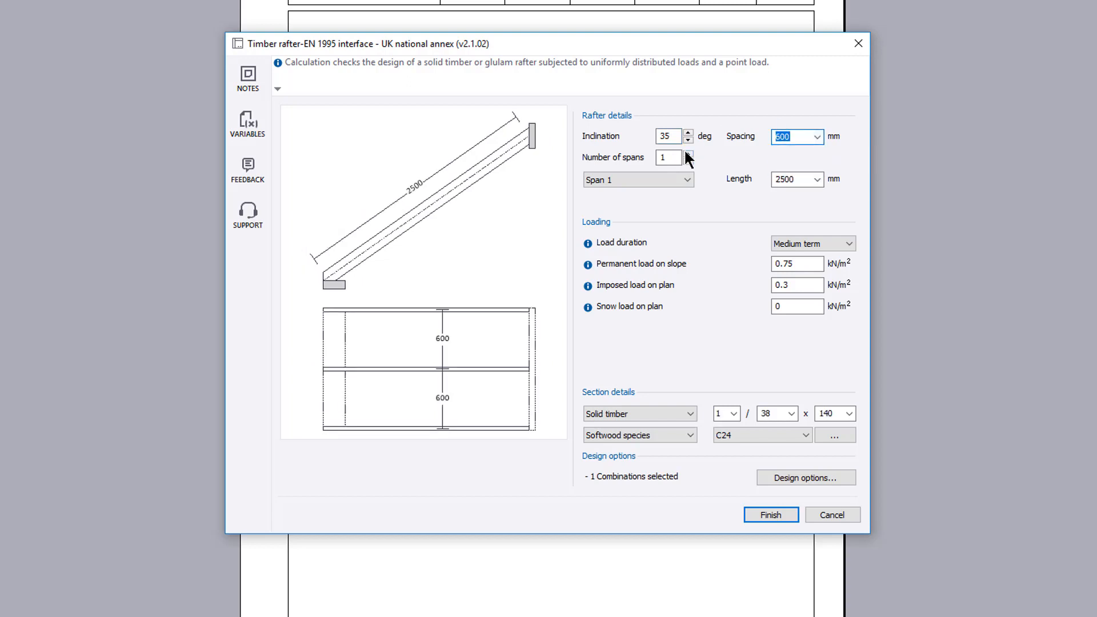
left_click(687, 154)
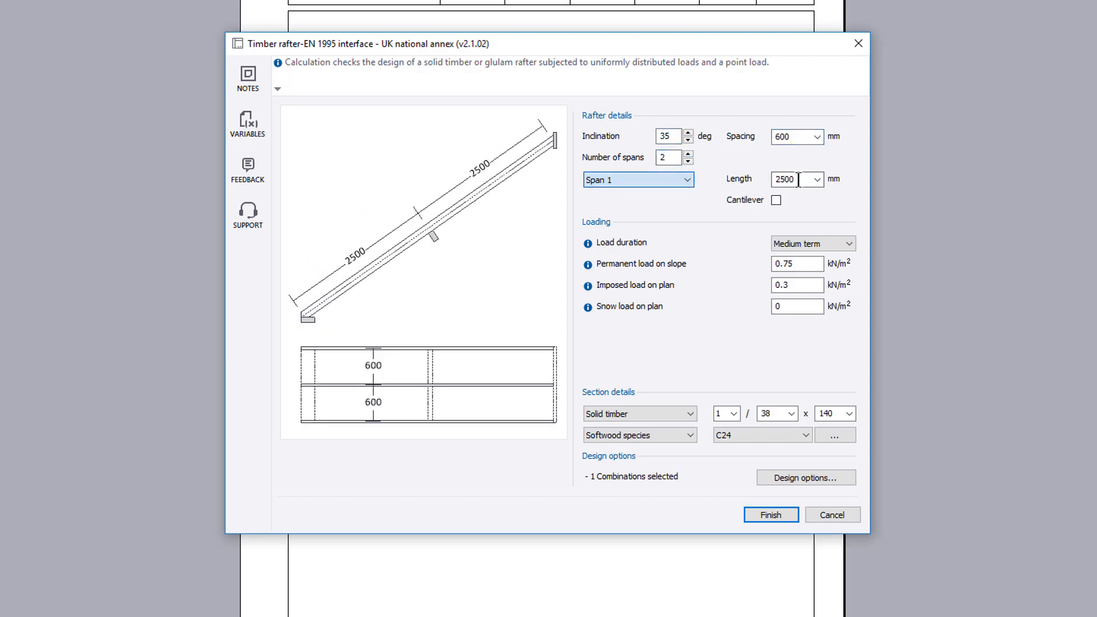
type("600")
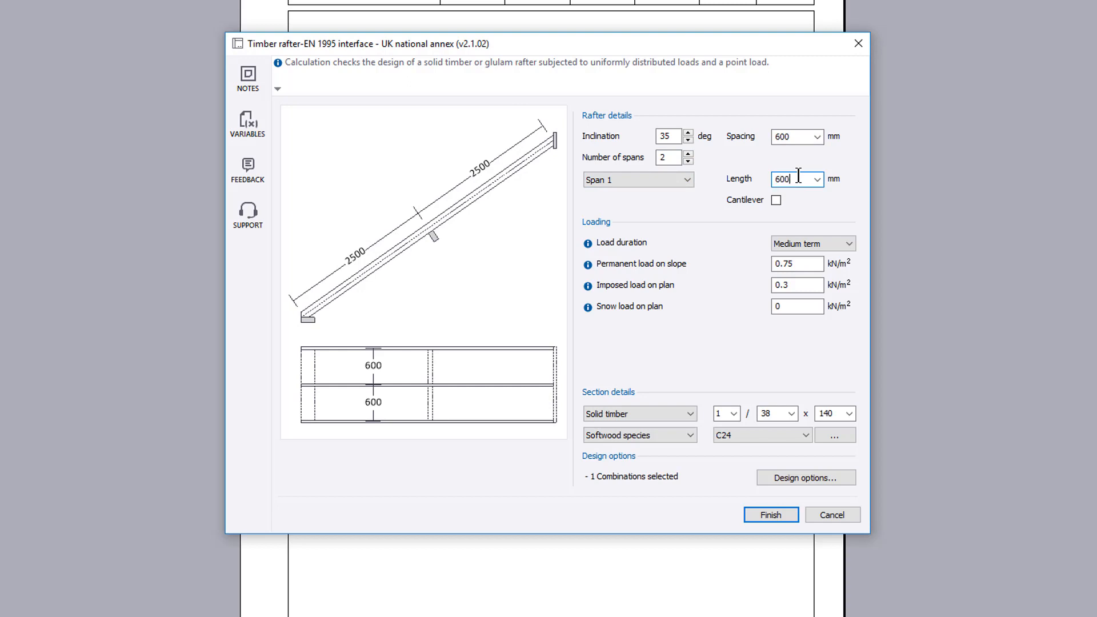
left_click(775, 200)
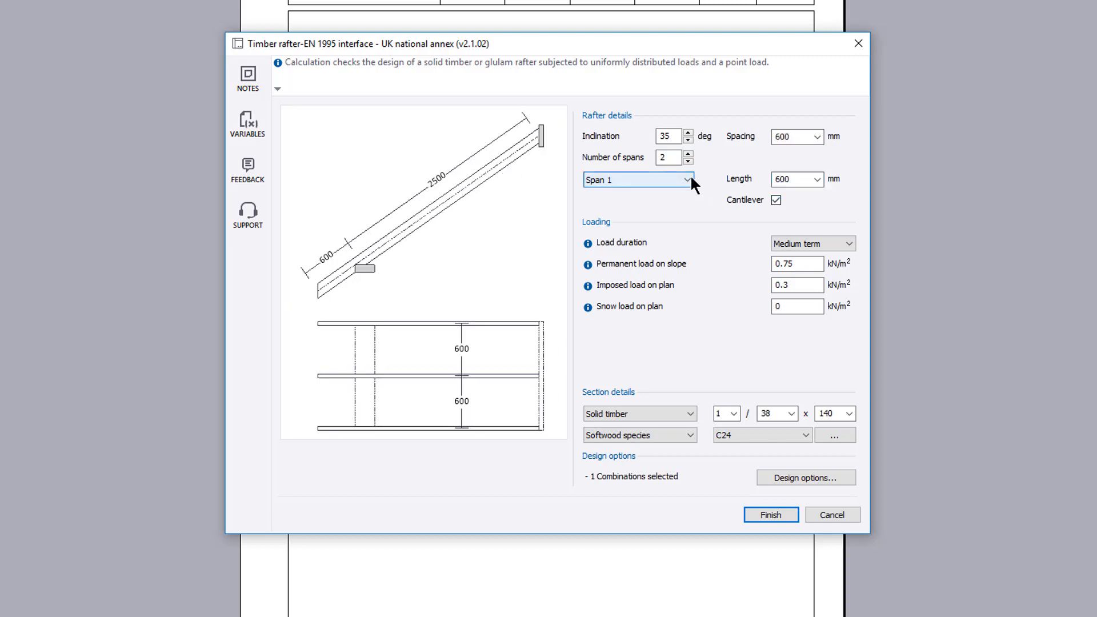
- Give span 2 a user-defined load duration and go to its wind load details
left_click(636, 179)
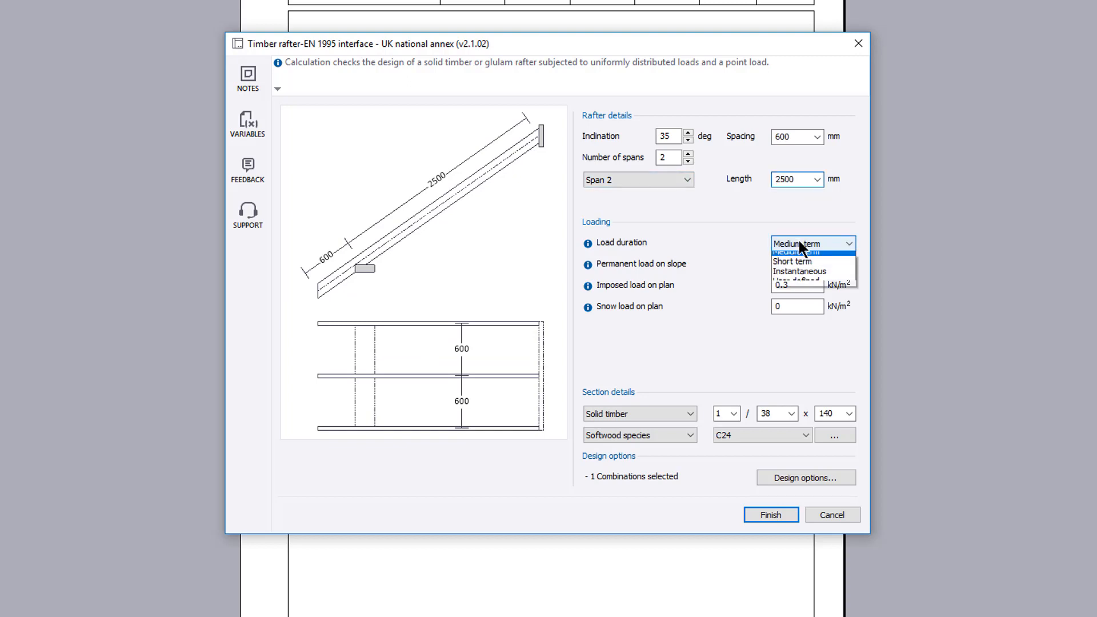
left_click(791, 260)
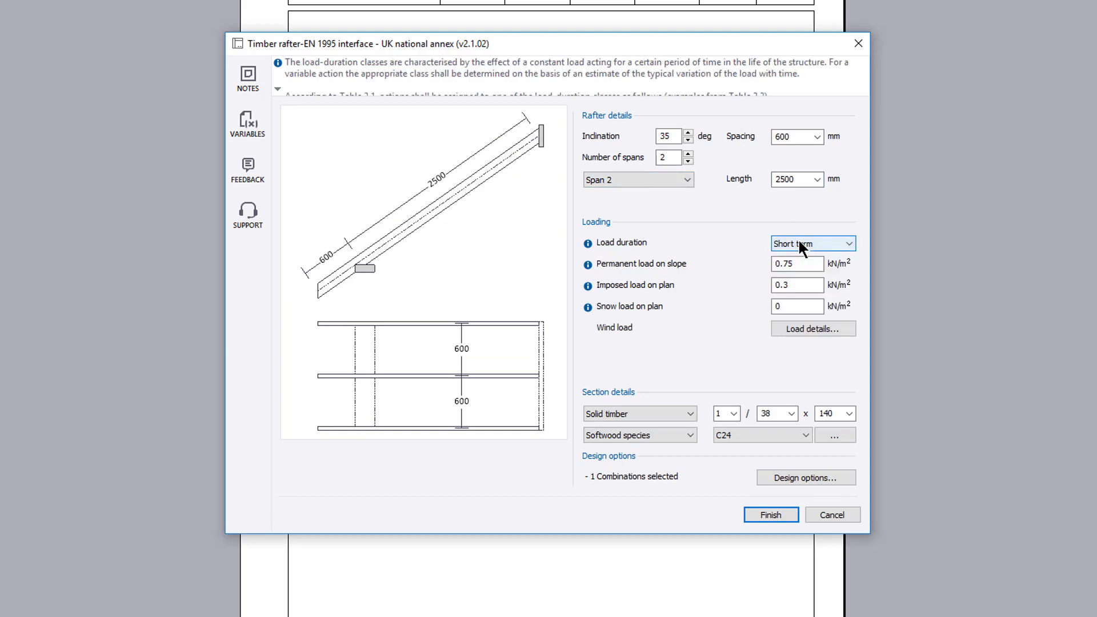
left_click(811, 242)
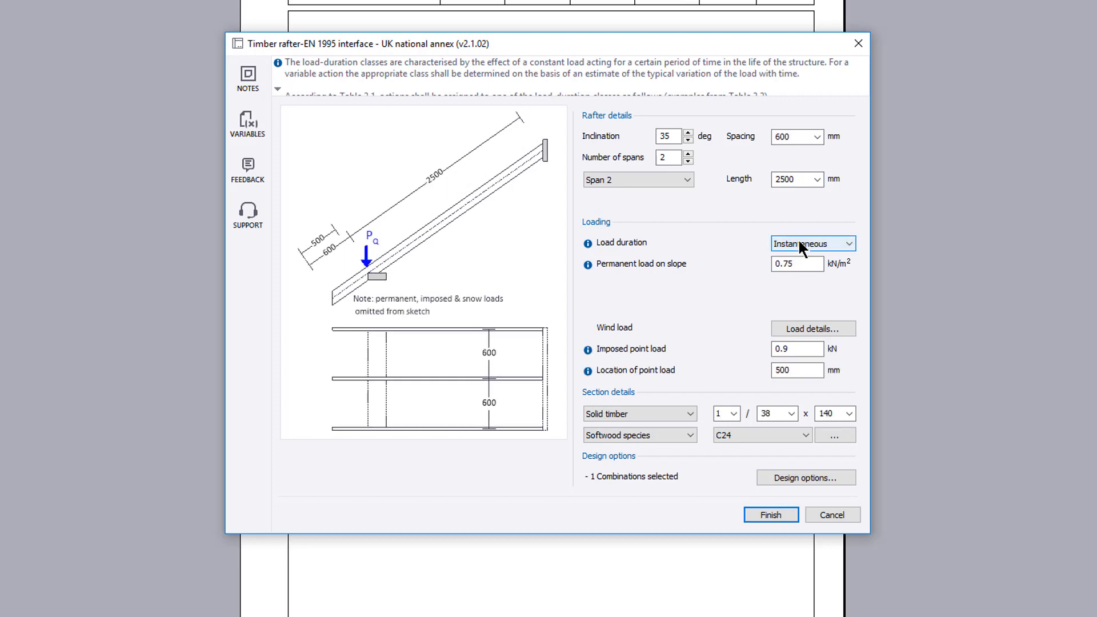
left_click(811, 242)
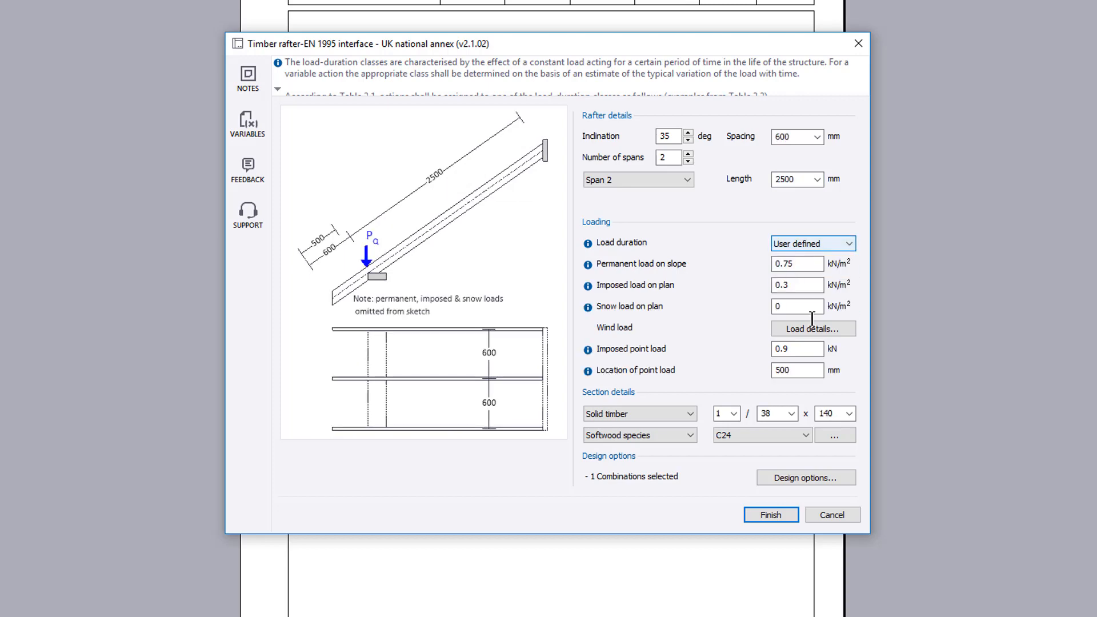
left_click(812, 330)
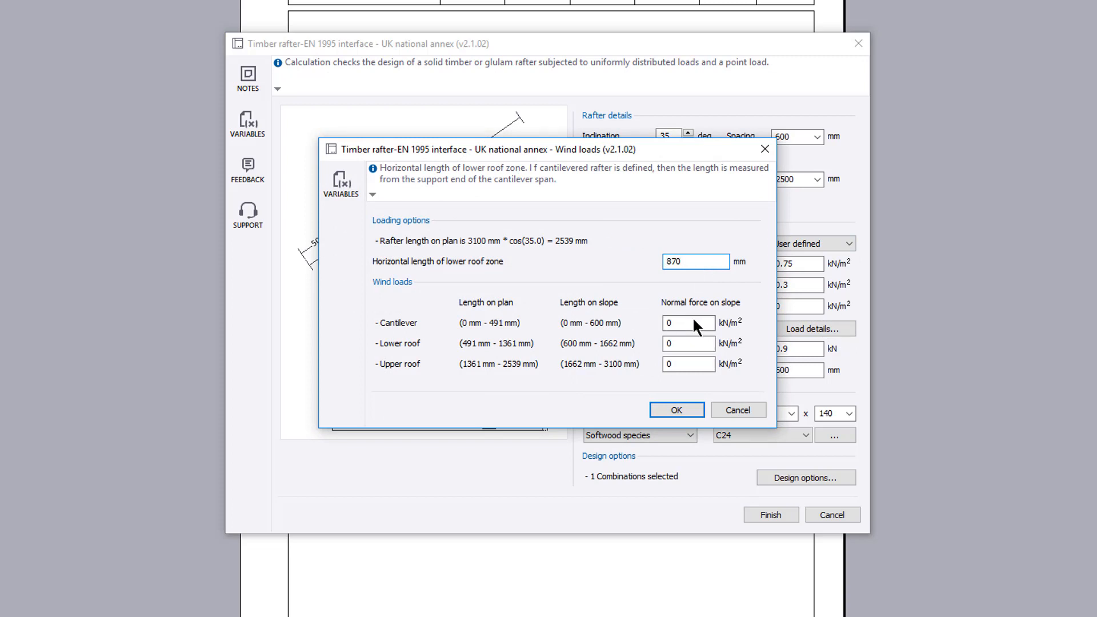
- Apply 0.45 kN/m² normal wind force to the cantilever, lower roof and upper roof zones
type("0.45")
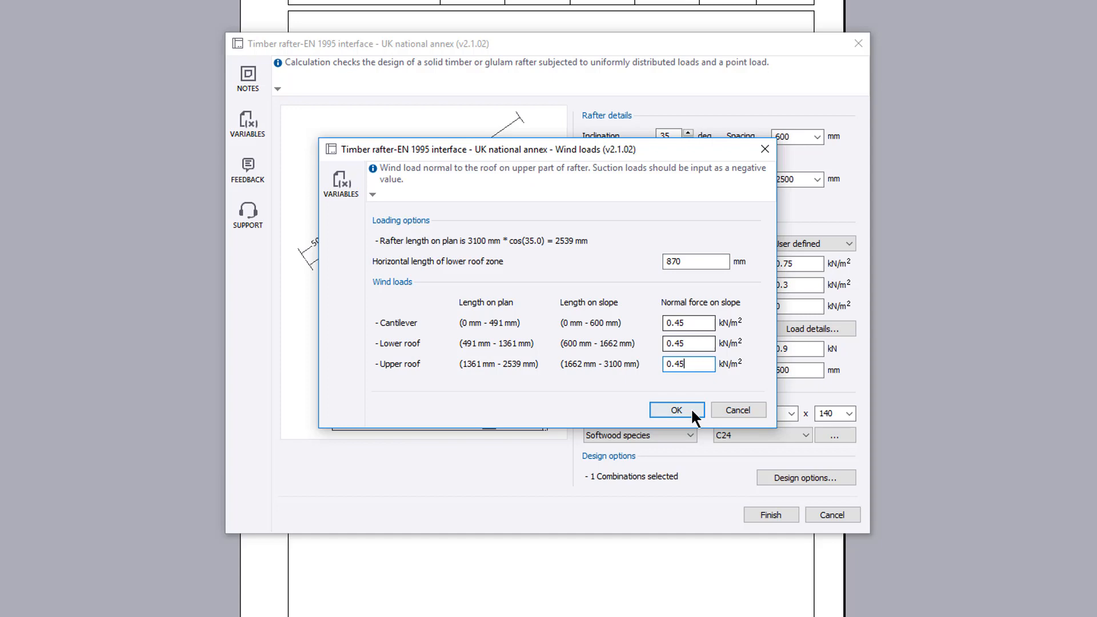
left_click(676, 410)
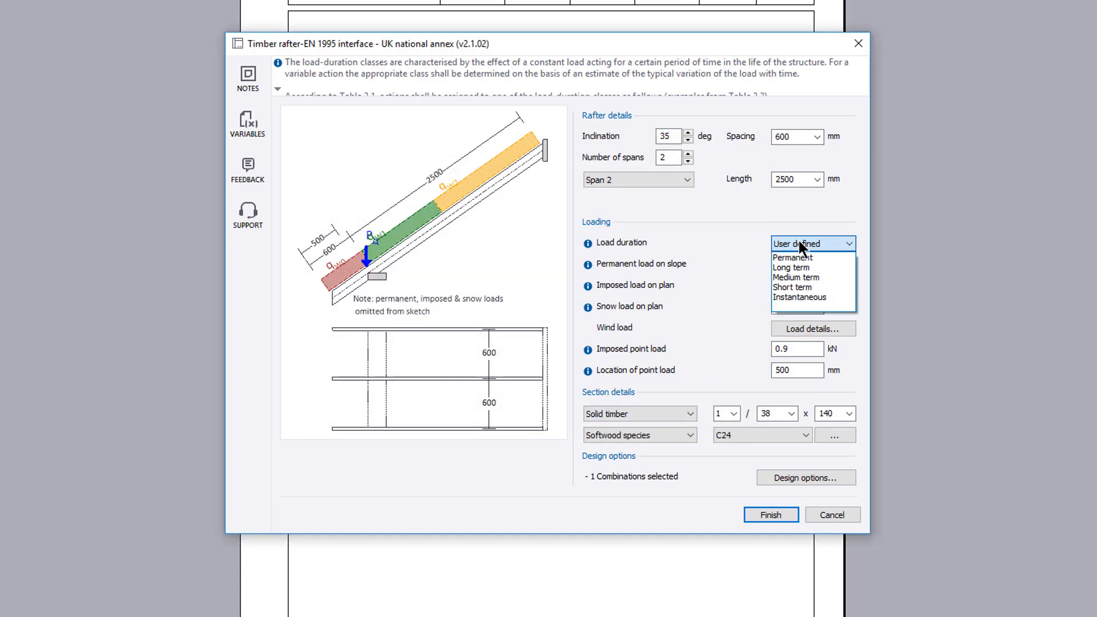
- Set load duration to Permanent, keep C24 softwood as the strength class and accept the default design options
left_click(791, 257)
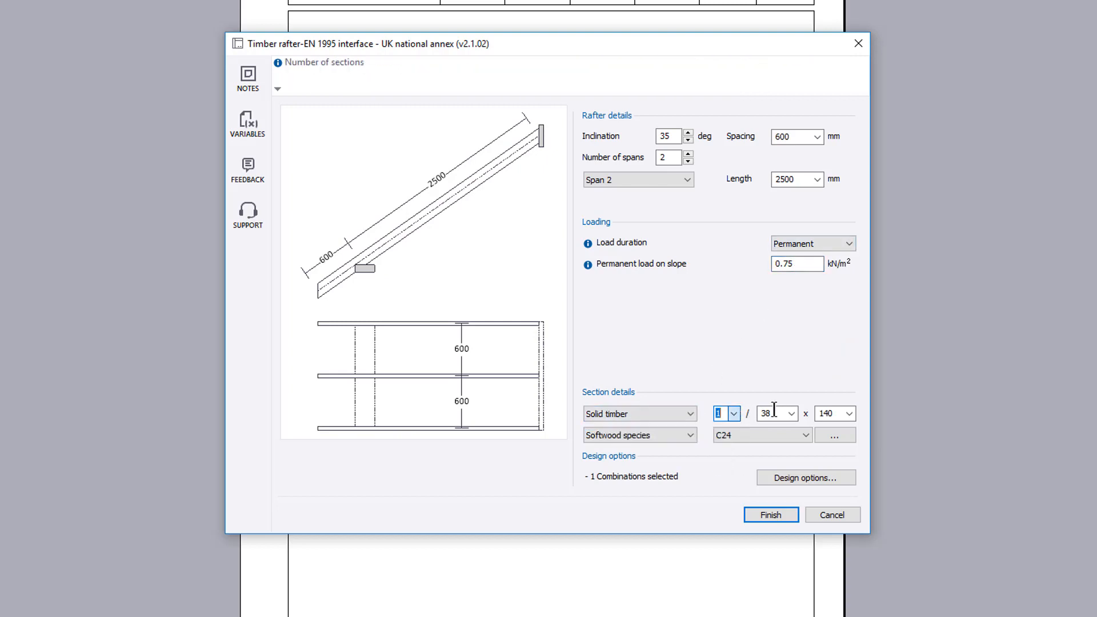
left_click(850, 413)
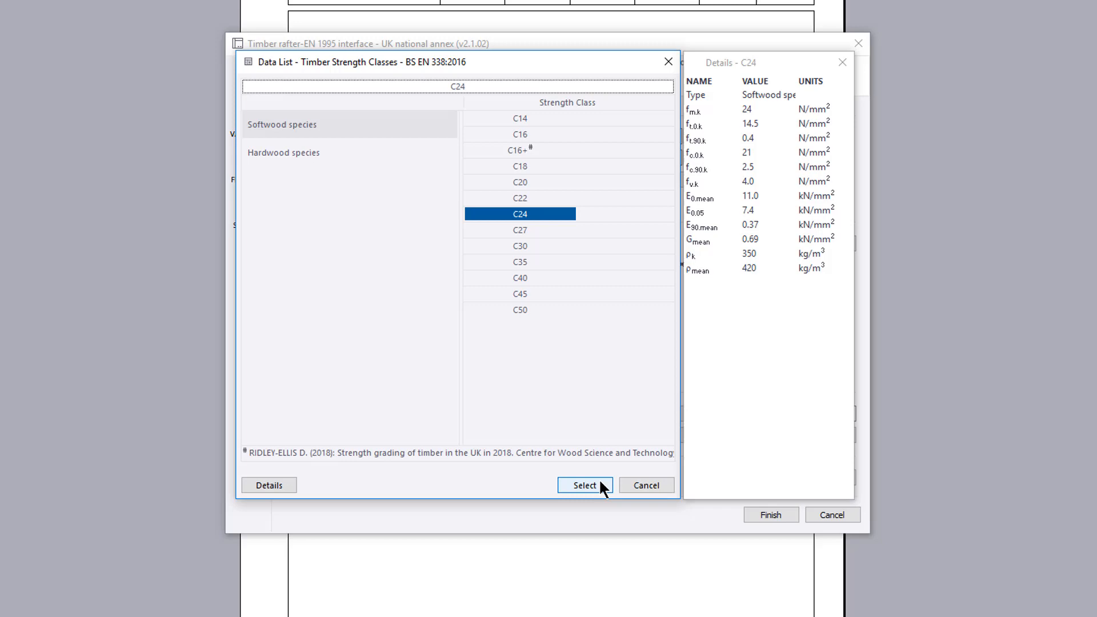
left_click(584, 485)
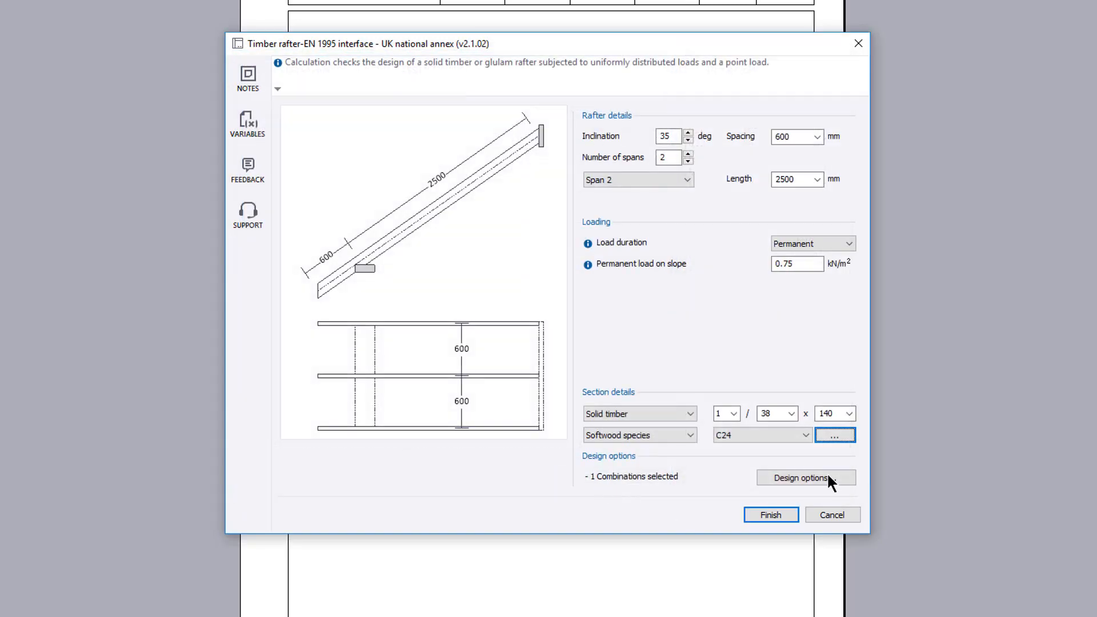
left_click(805, 478)
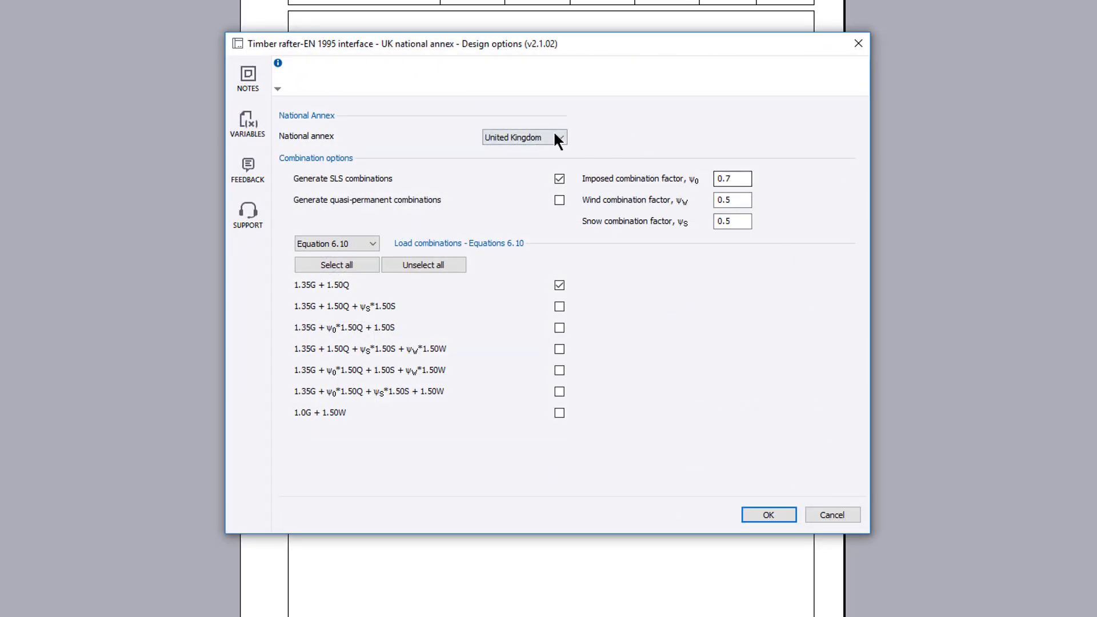
left_click(524, 138)
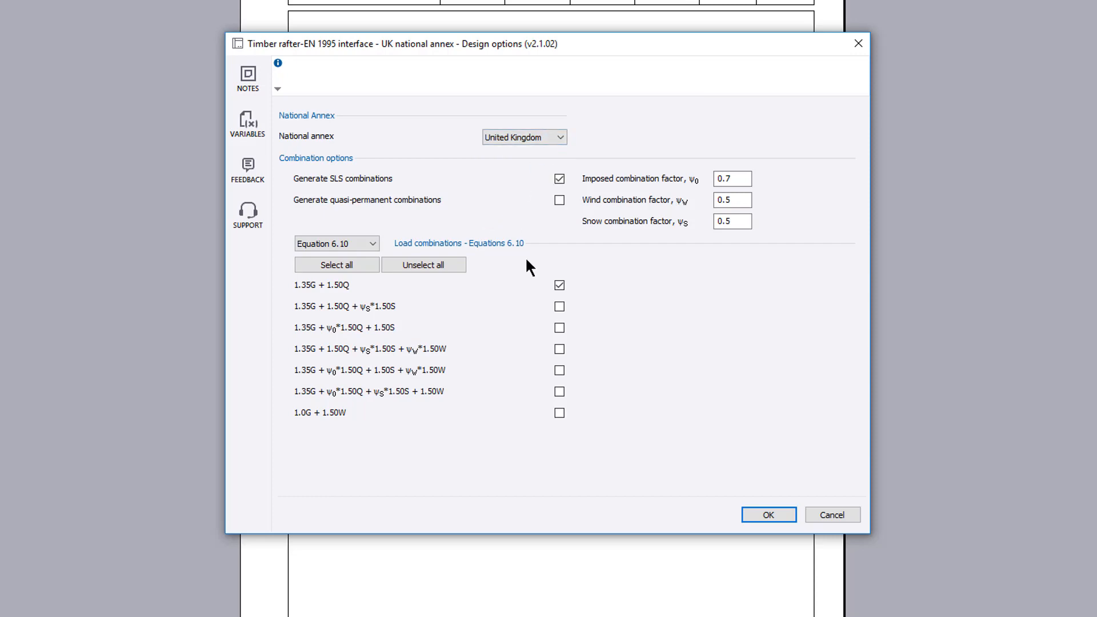
left_click(768, 514)
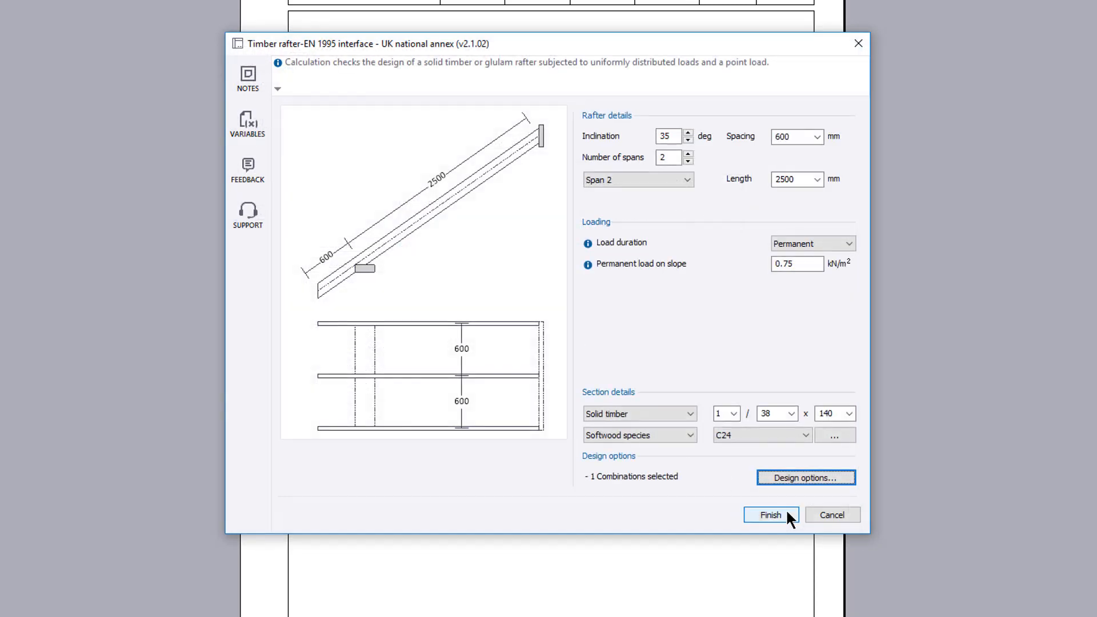
mouse_move(588, 243)
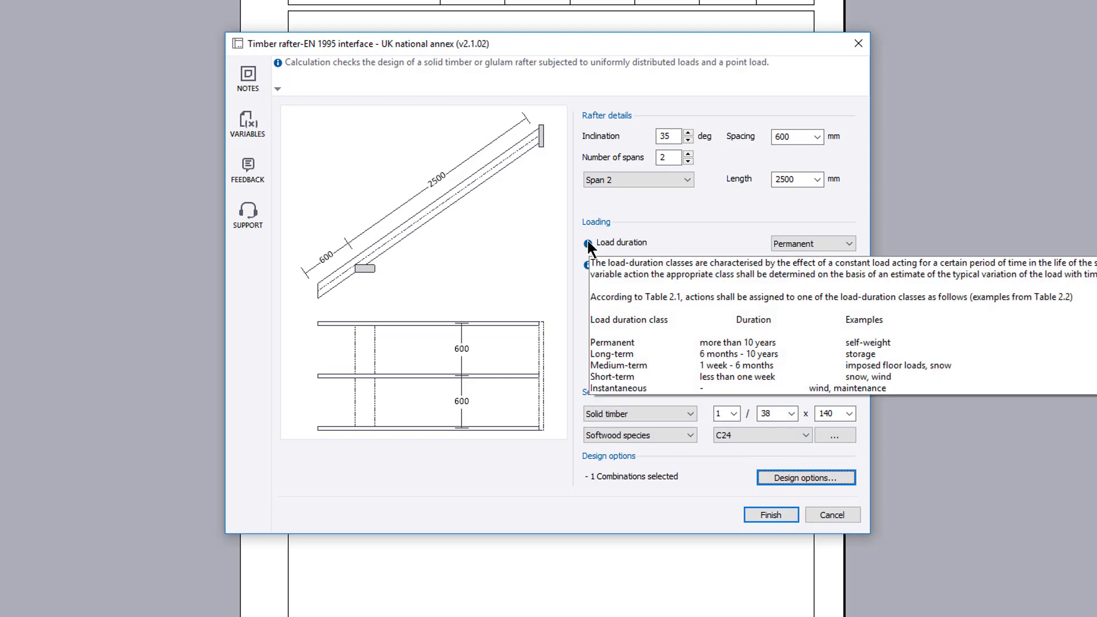
mouse_move(605, 294)
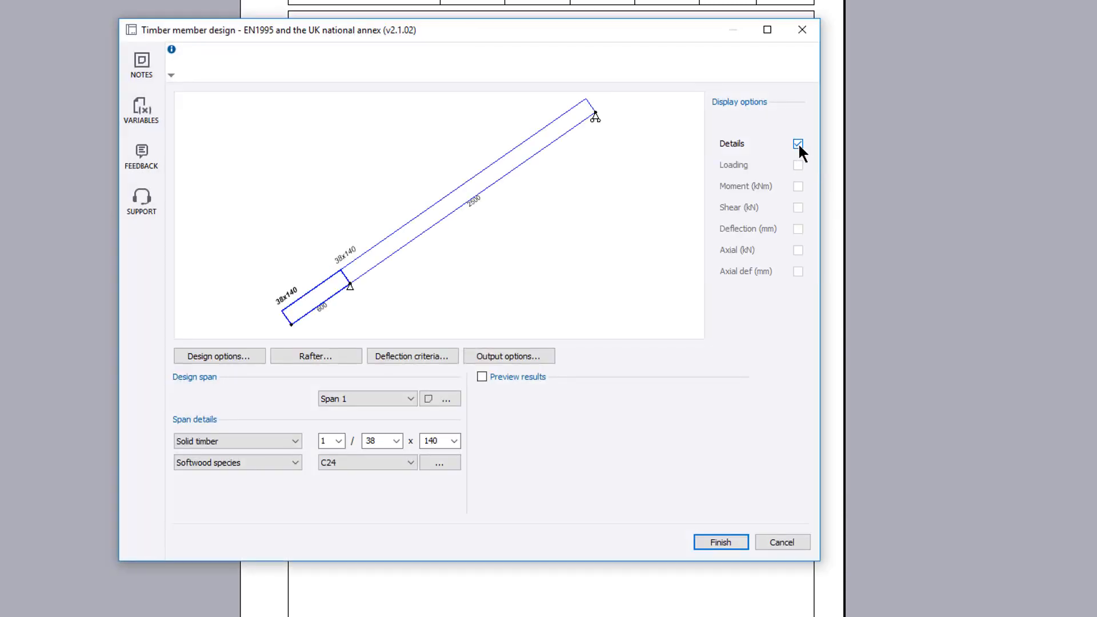
left_click(799, 165)
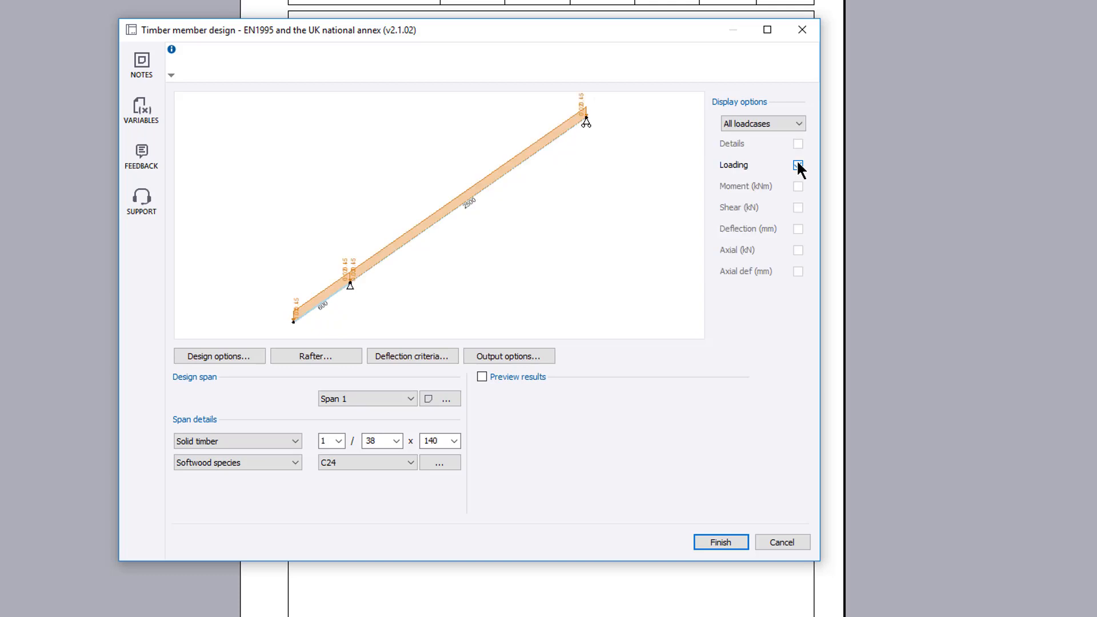
left_click(798, 165)
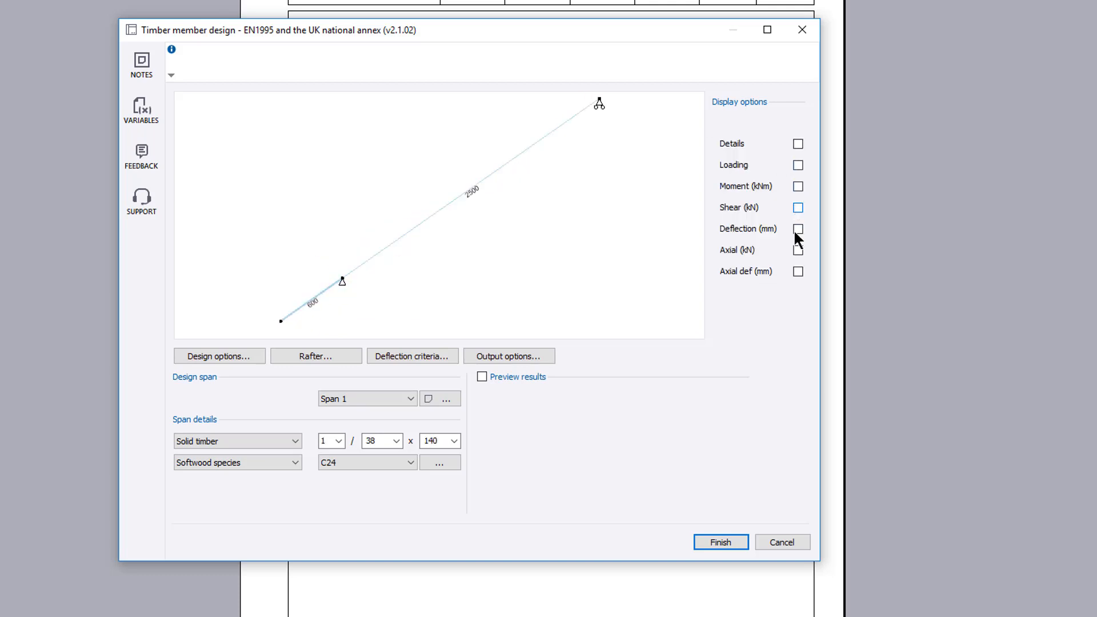
left_click(798, 250)
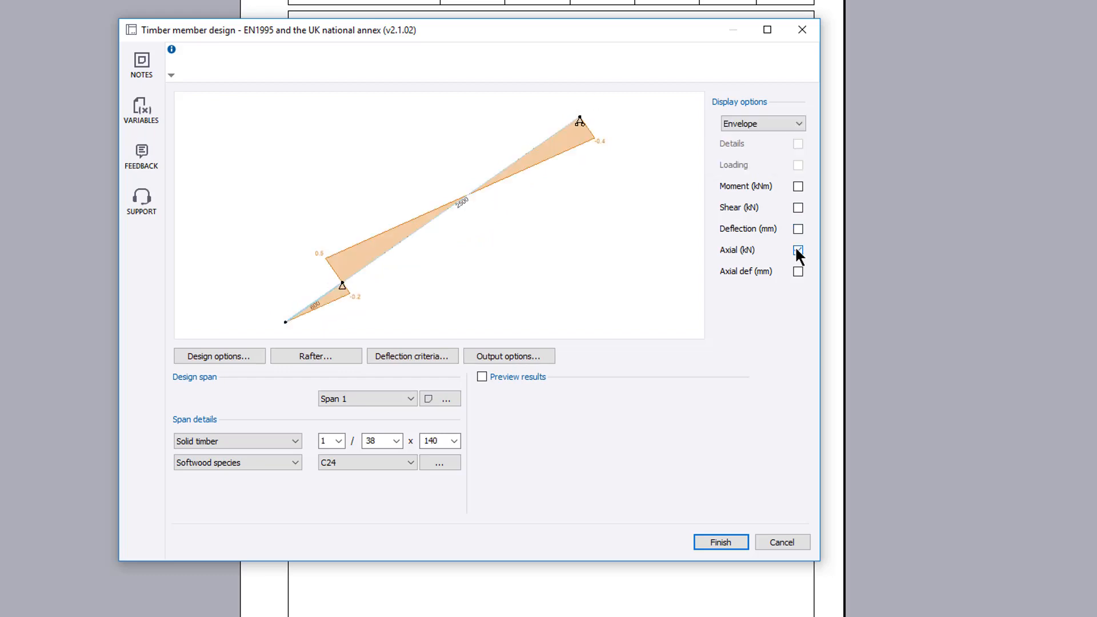
left_click(797, 250)
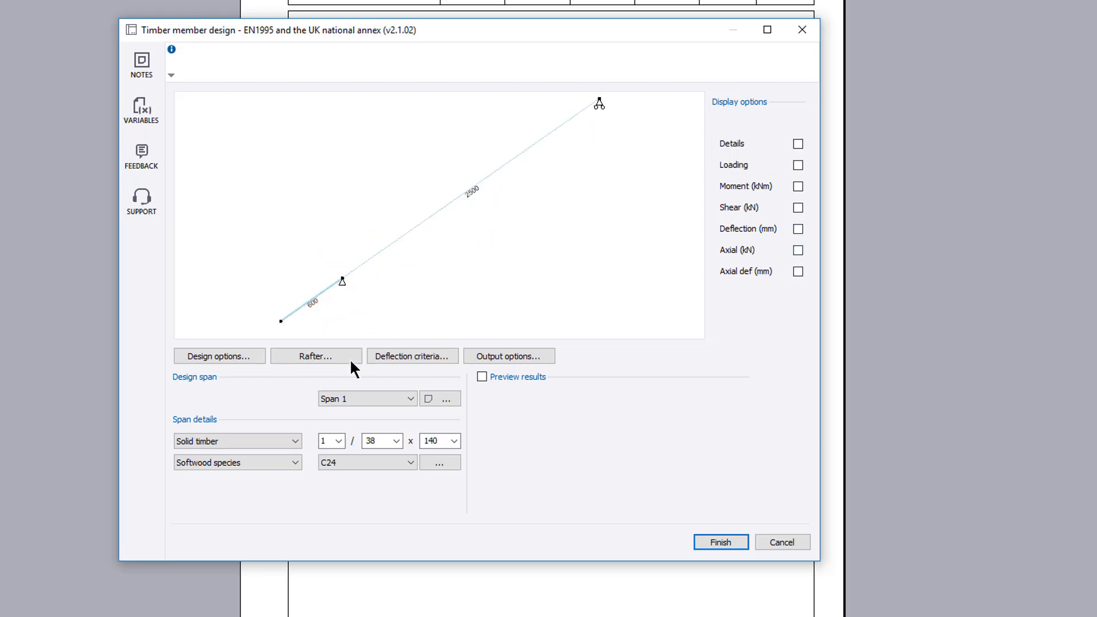
left_click(316, 357)
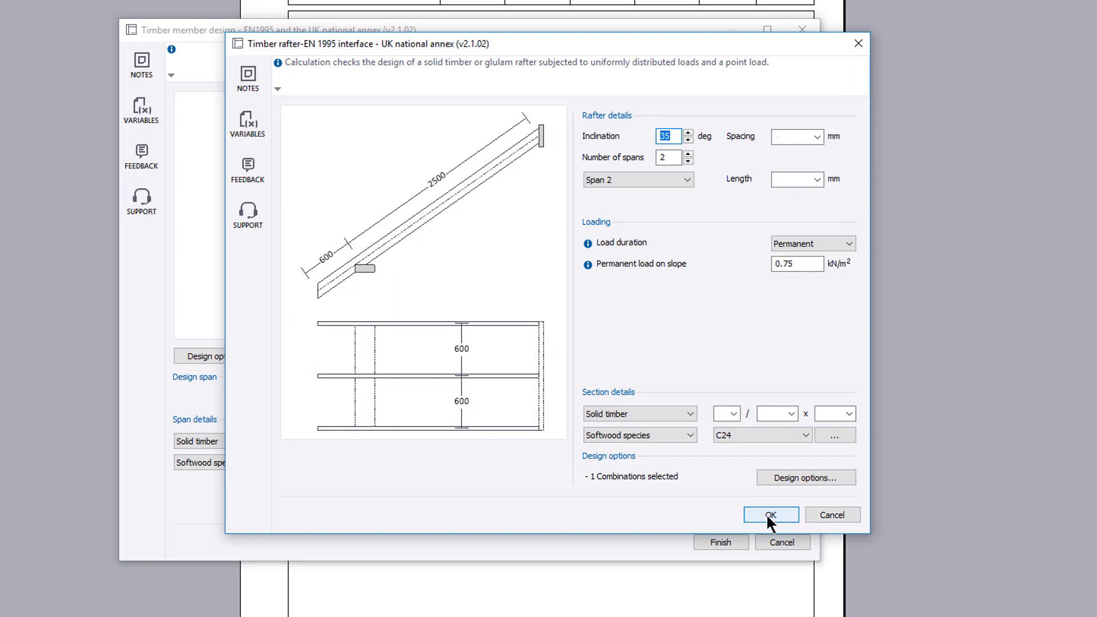
left_click(771, 515)
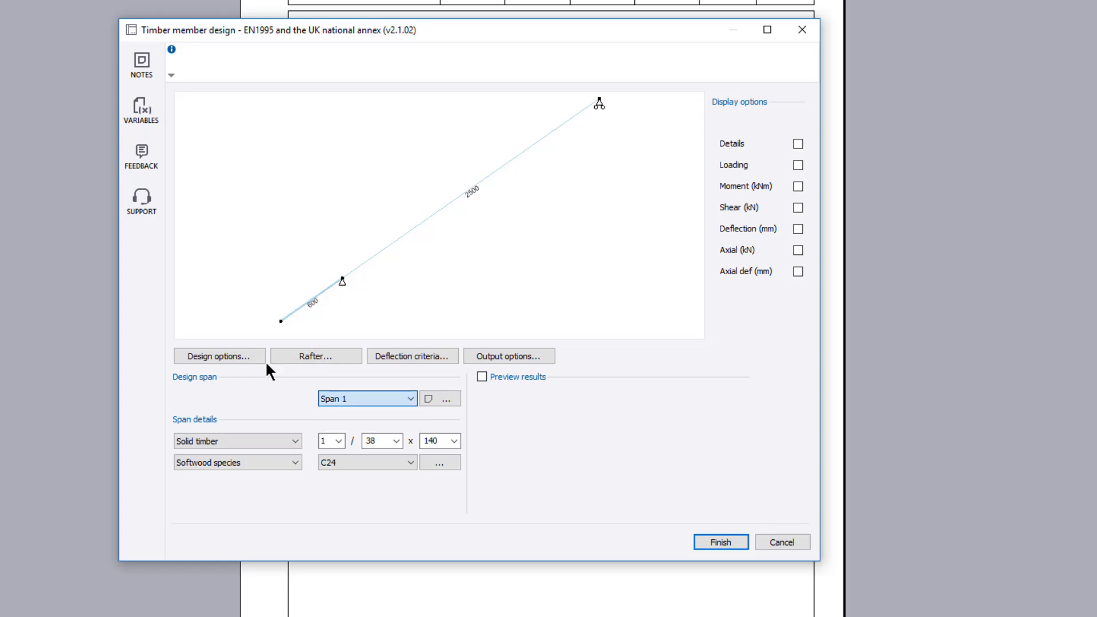
left_click(218, 356)
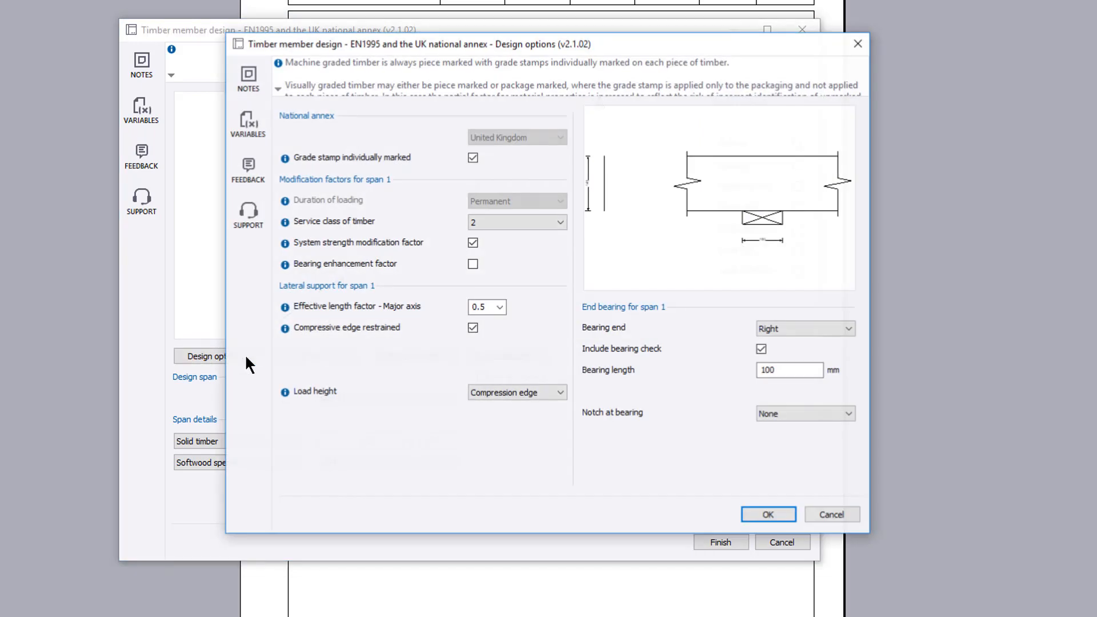
left_click(500, 306)
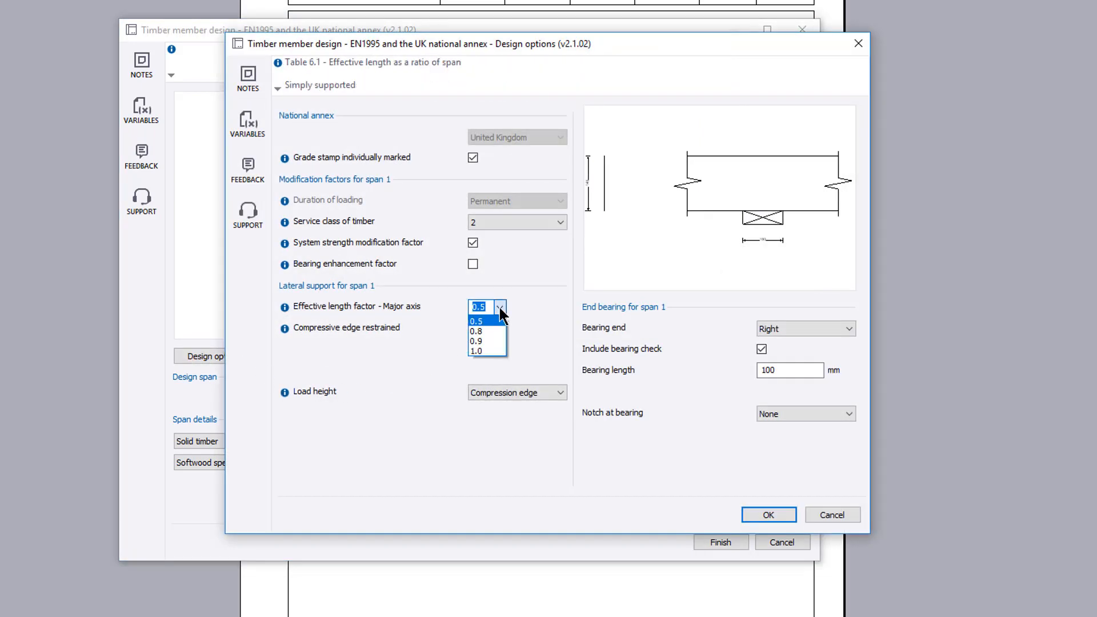
left_click(476, 321)
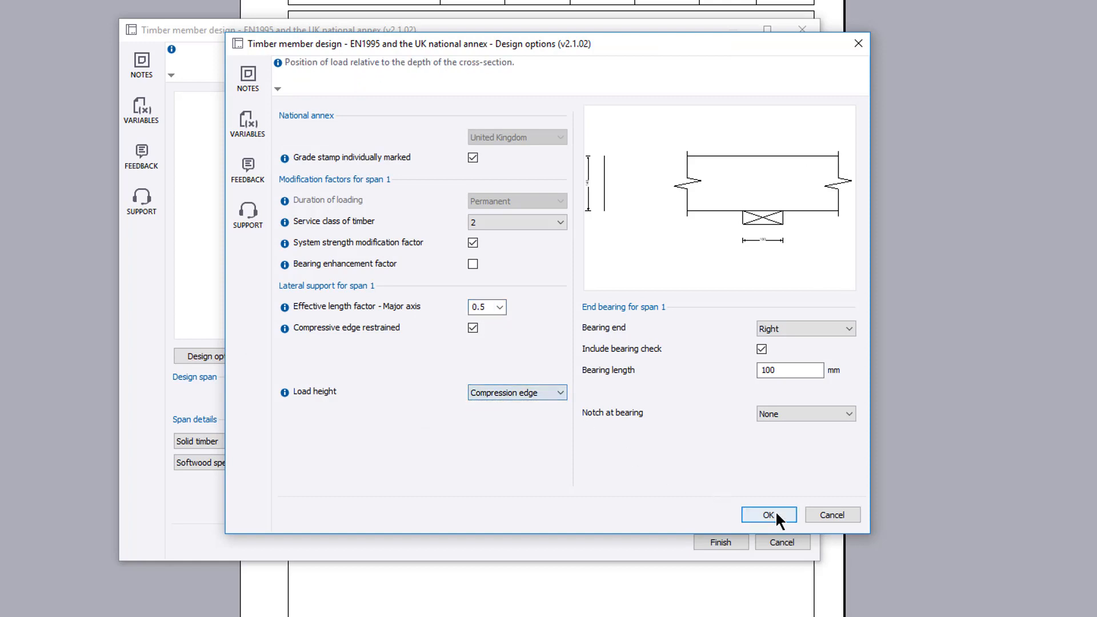
left_click(768, 515)
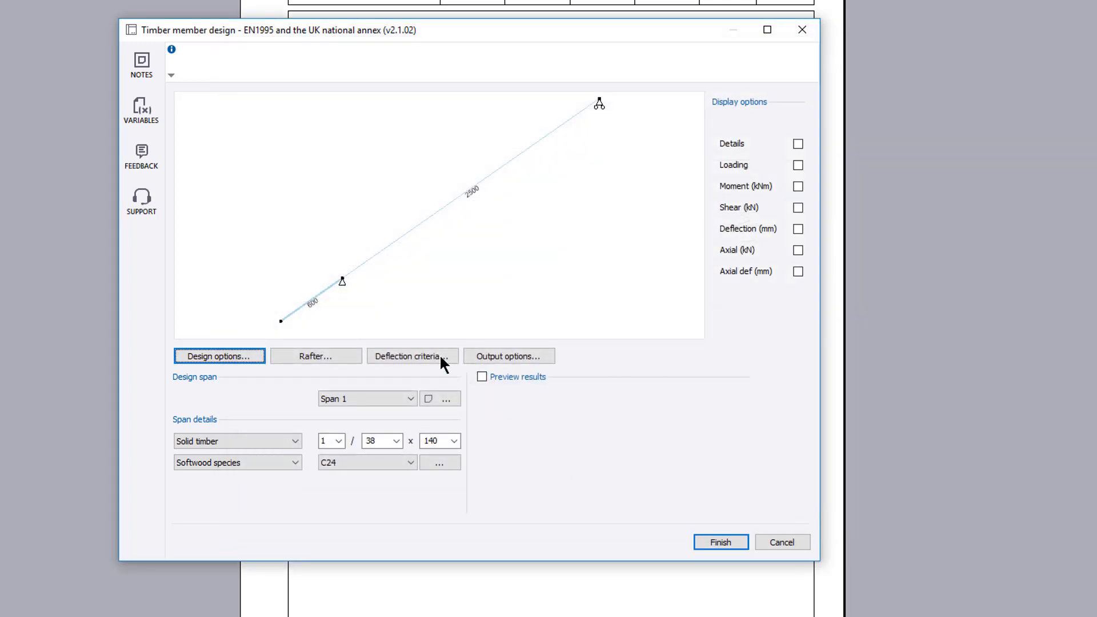
left_click(408, 357)
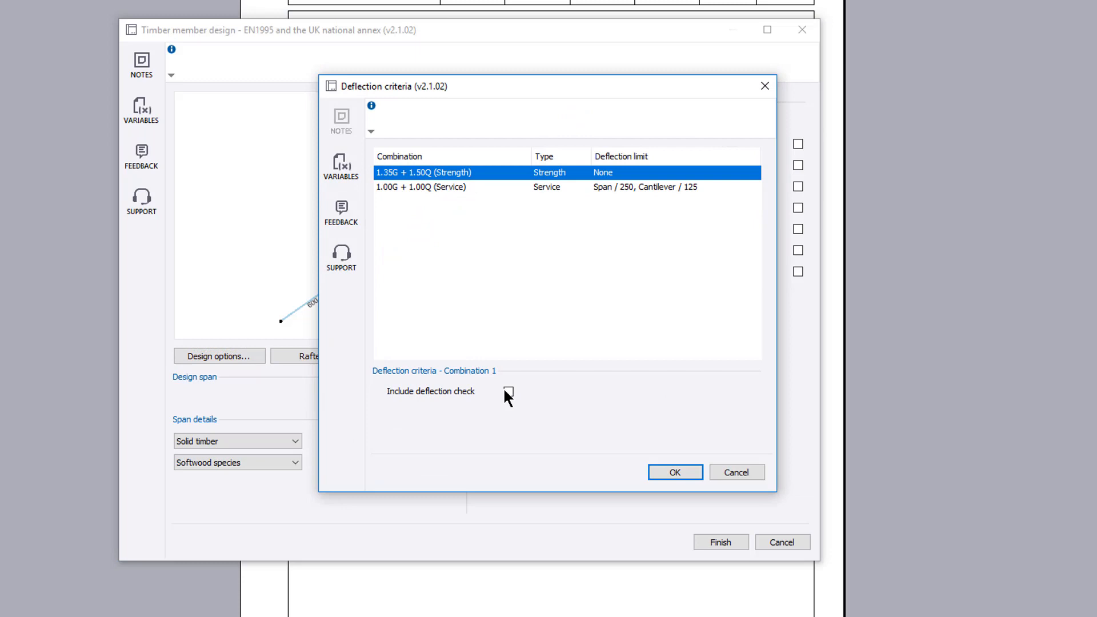
left_click(674, 472)
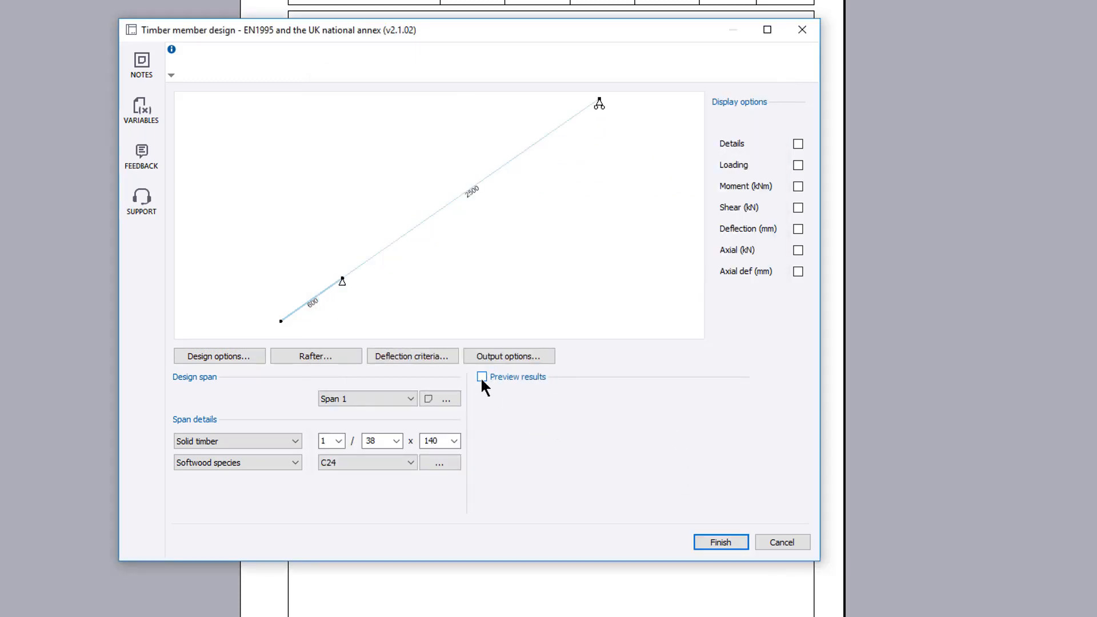
- Preview span 1's passing checks (deflection utilisation 0.562) and select span 2 for design
left_click(481, 377)
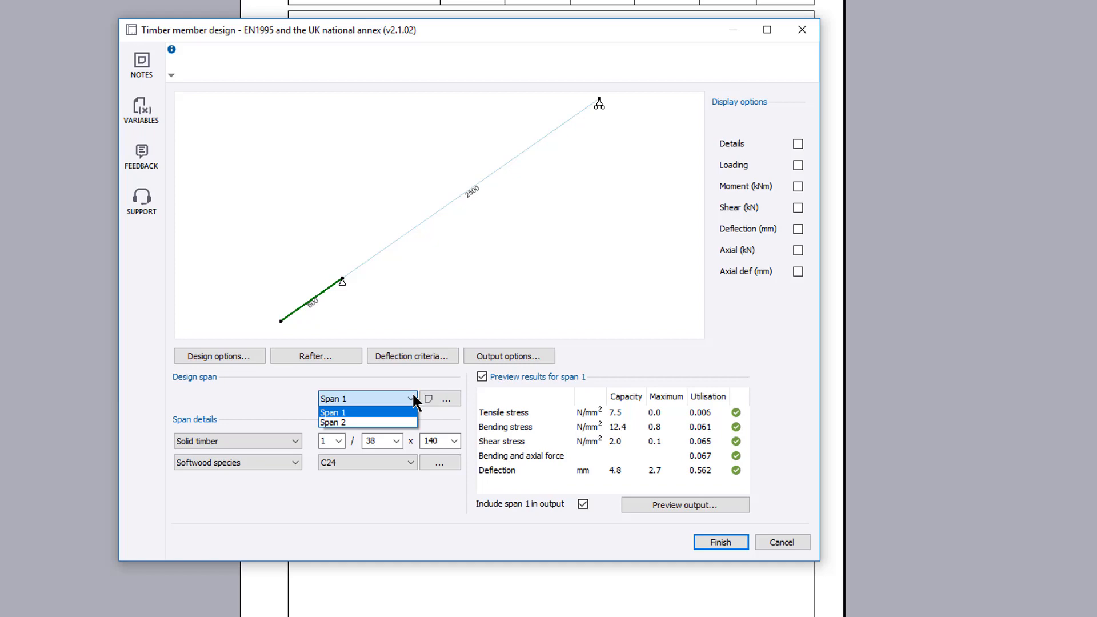
left_click(332, 423)
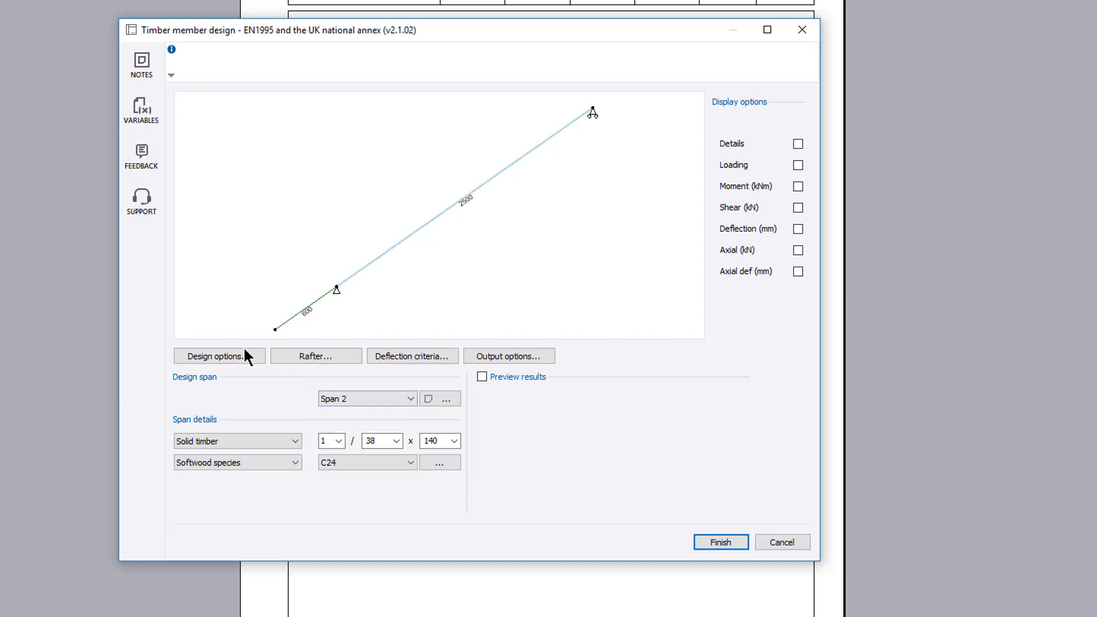
- Accept span 2's design options, preview its passing checks and go to the output options
left_click(214, 356)
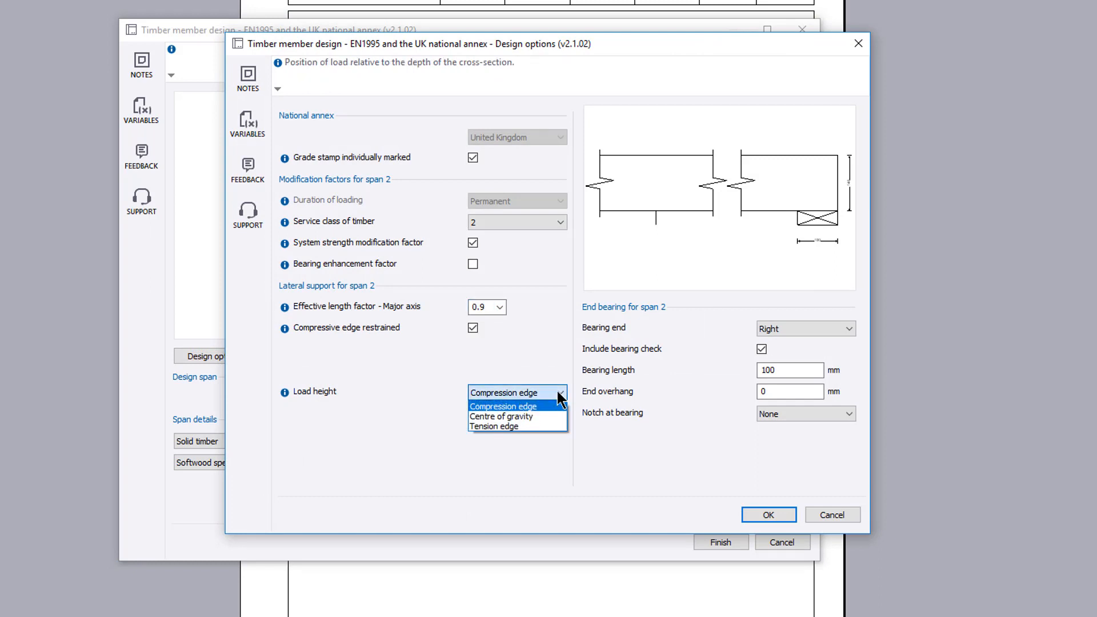
left_click(768, 515)
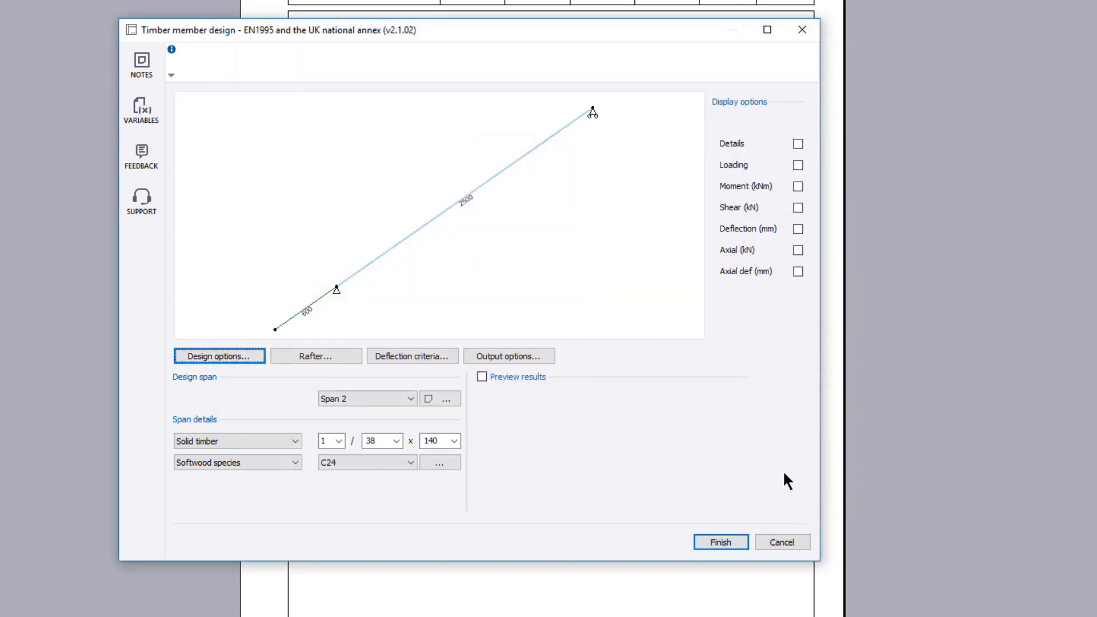
left_click(482, 376)
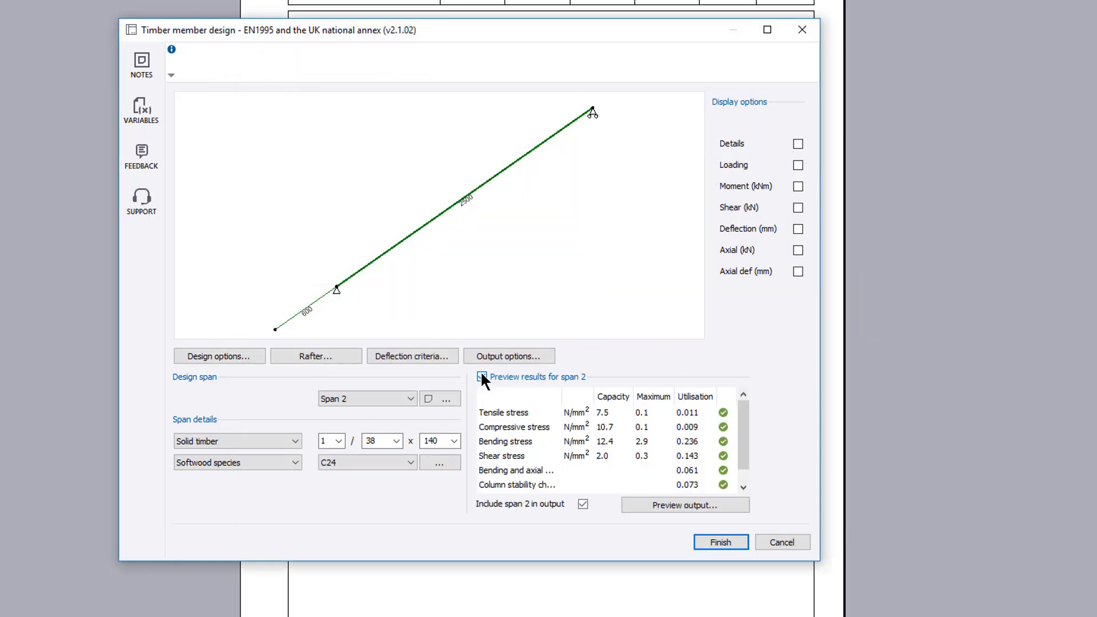
left_click(507, 357)
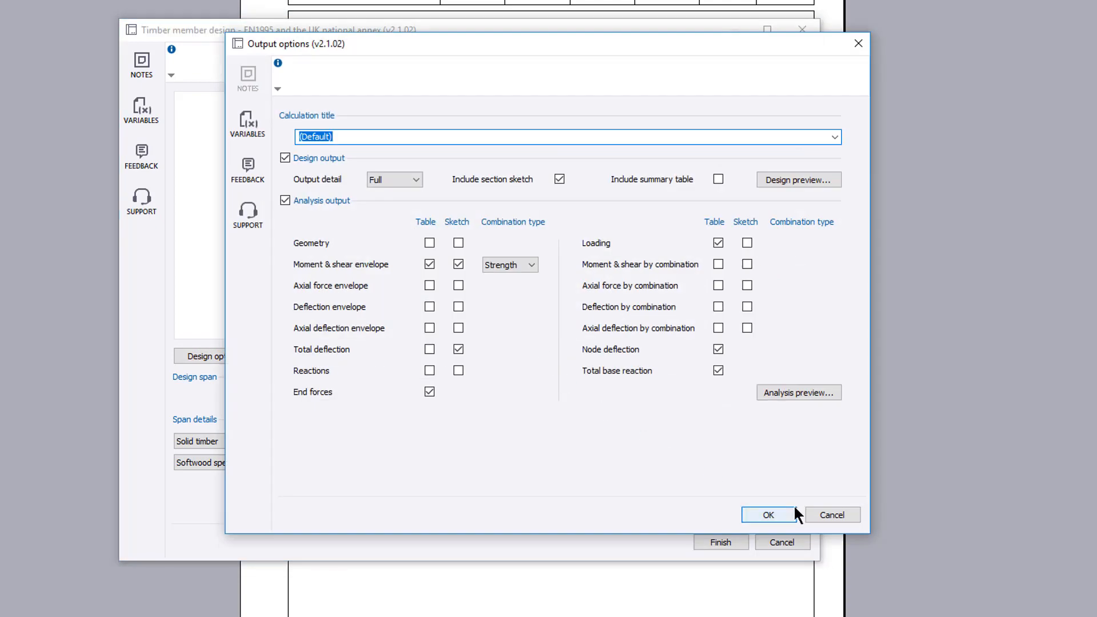
- Accept the output options, review span 2's detailed check preview and close it
left_click(768, 514)
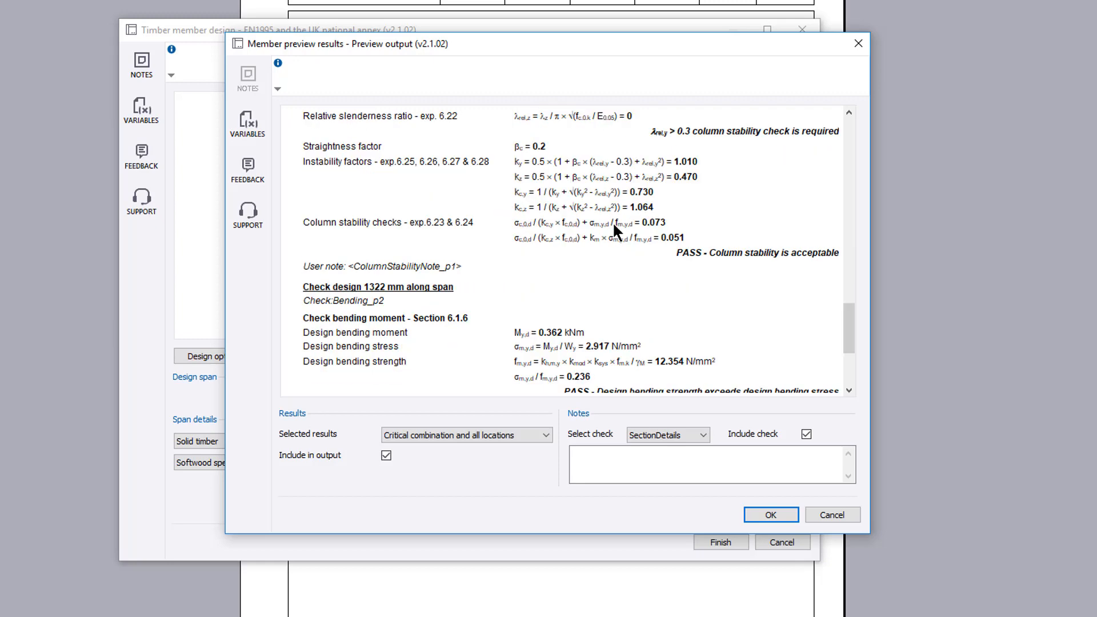
left_click(771, 516)
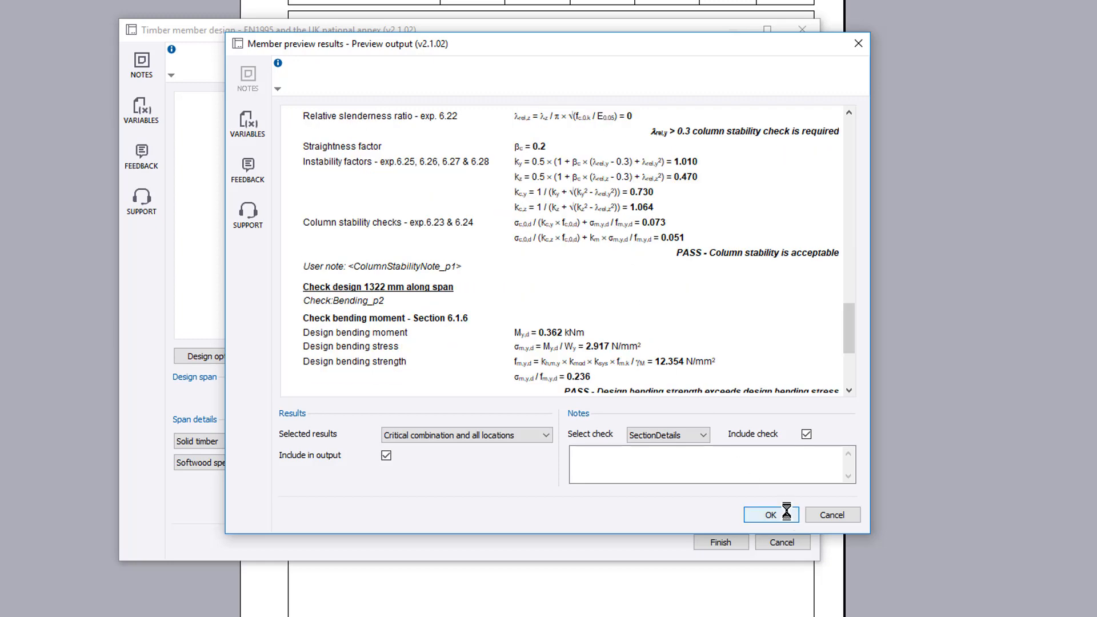
left_click(770, 514)
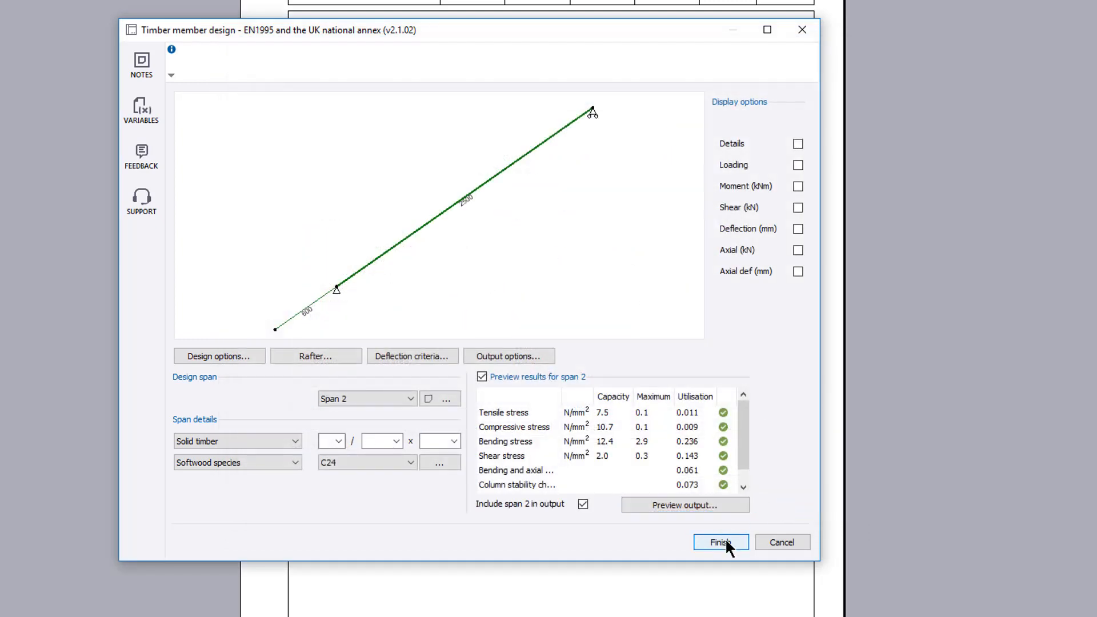
- Finish the design to generate the 9-page rafter output and scroll through its deflection tables and moment envelope
left_click(720, 541)
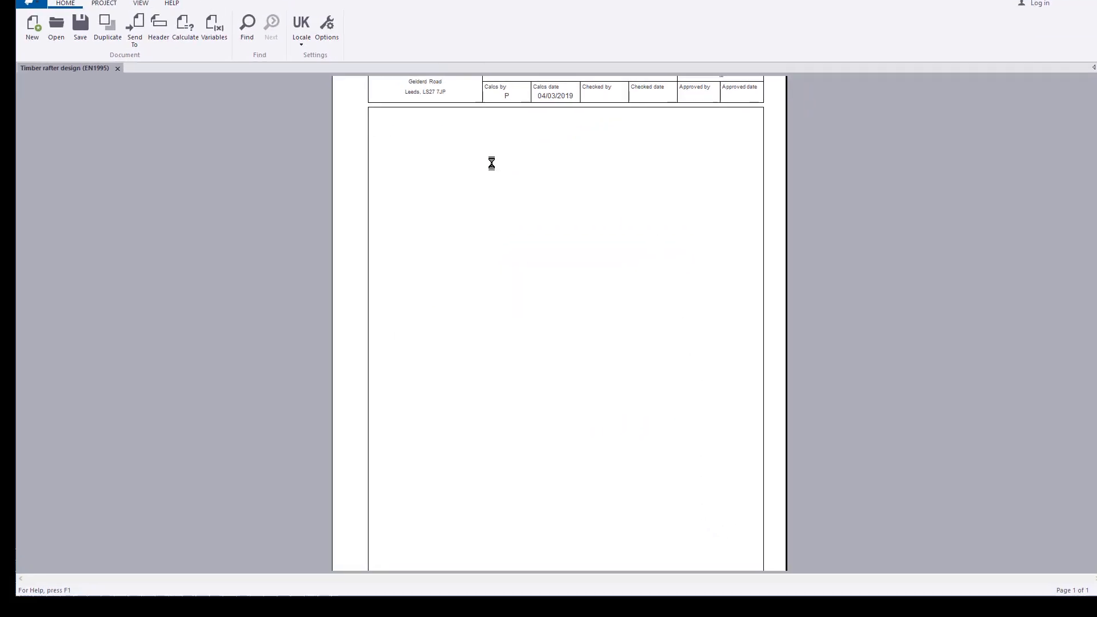
left_click(185, 27)
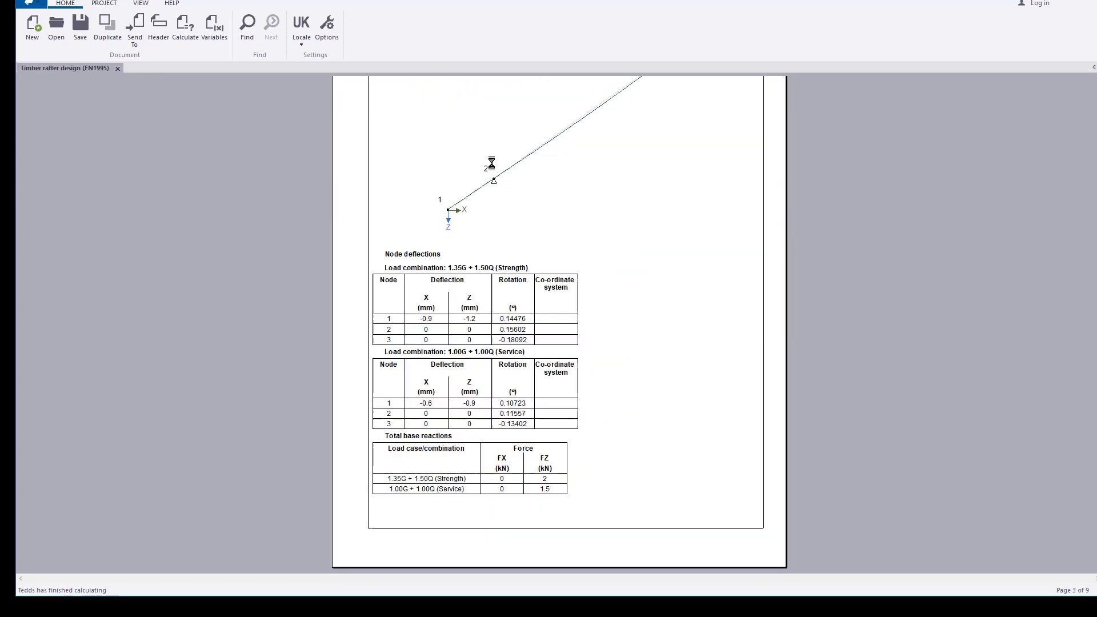
scroll("down", 3)
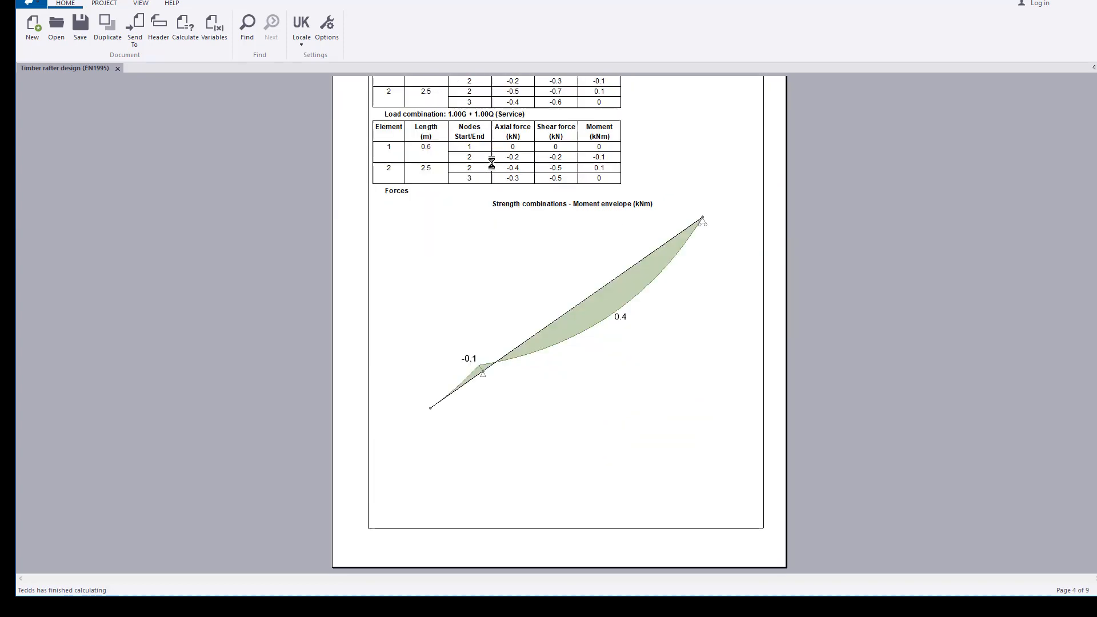